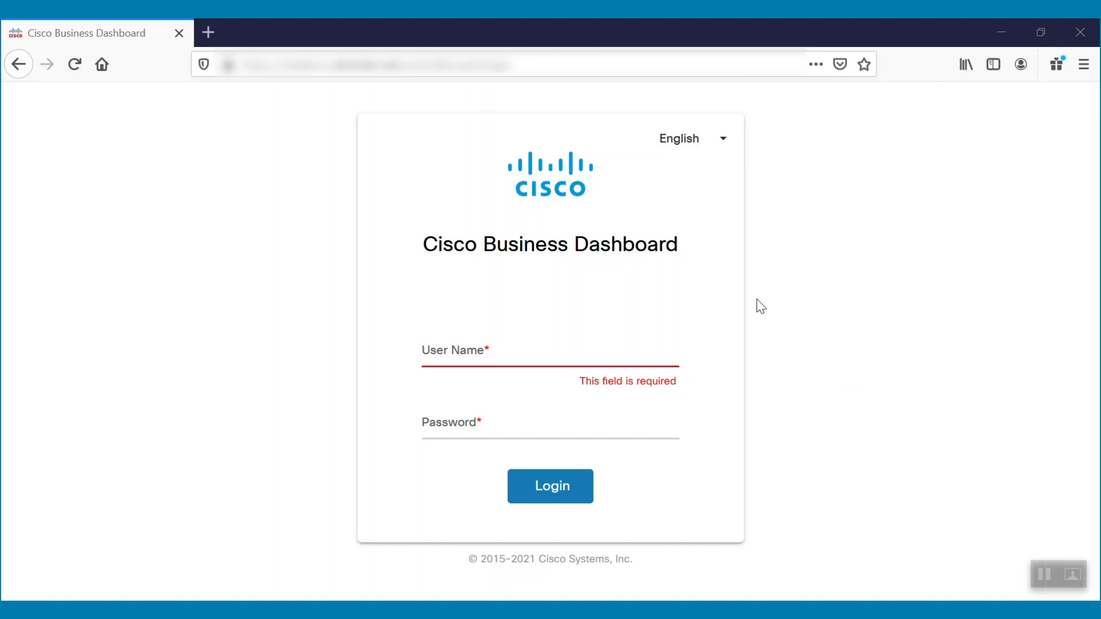
# - Sign in as cisco and bring up the dashboard's main navigation menu
pyautogui.write('cisco')
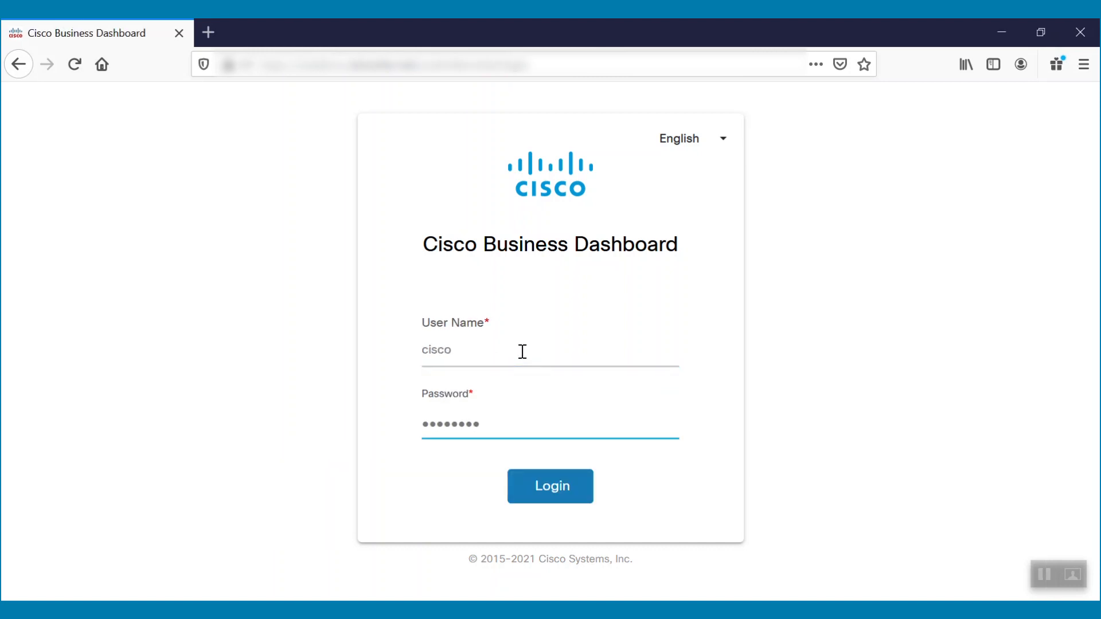
pyautogui.click(550, 487)
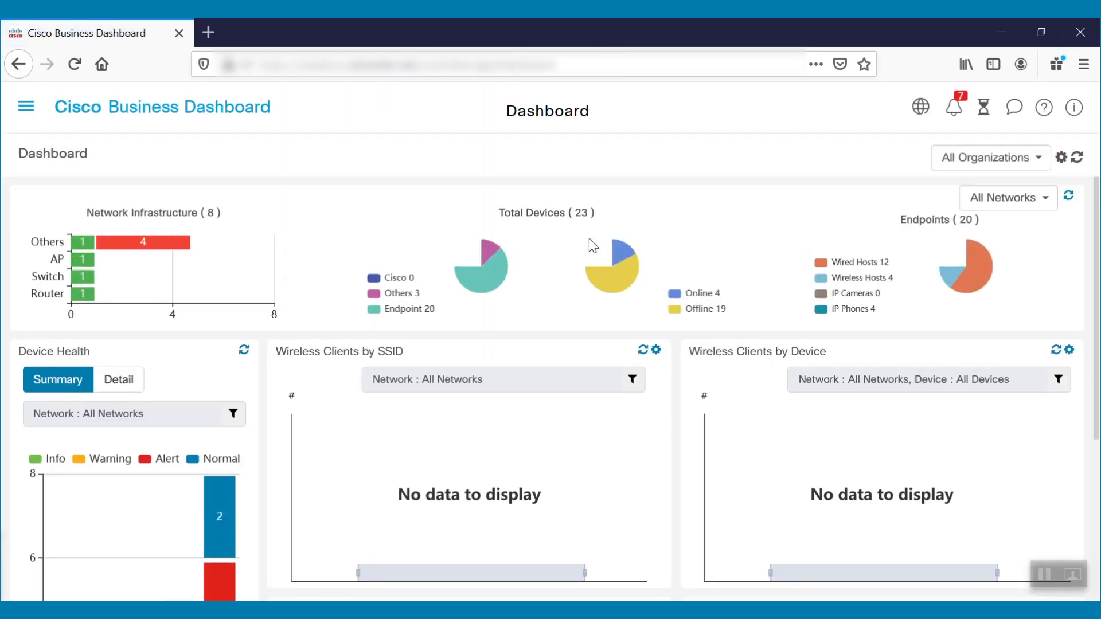
pyautogui.click(26, 107)
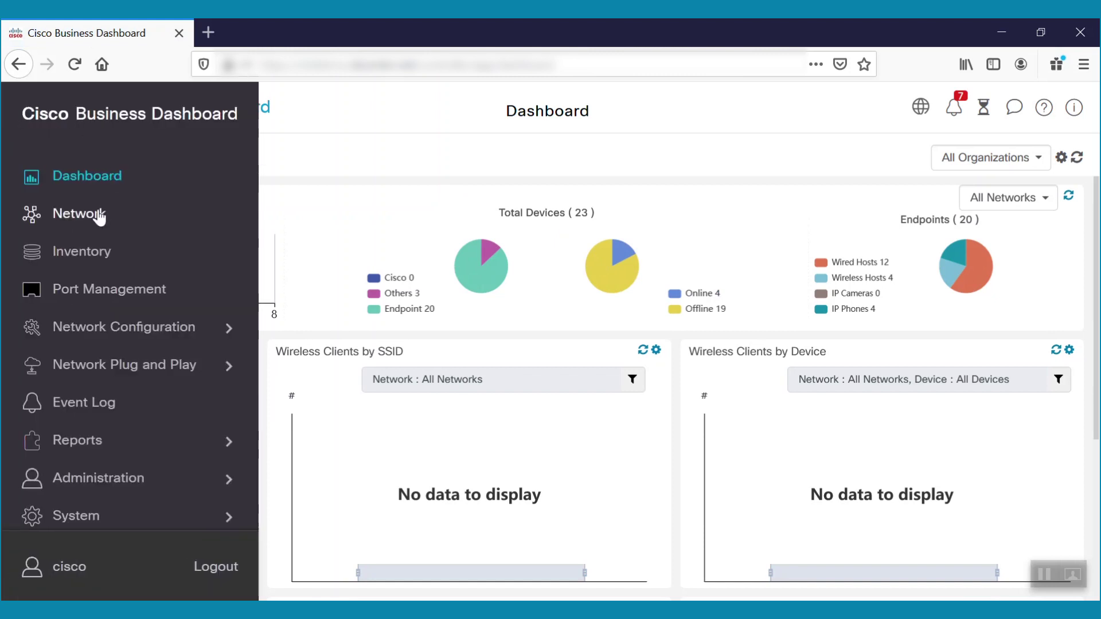
# - Go to the Network list and open the Branch 1 network topology
pyautogui.click(76, 214)
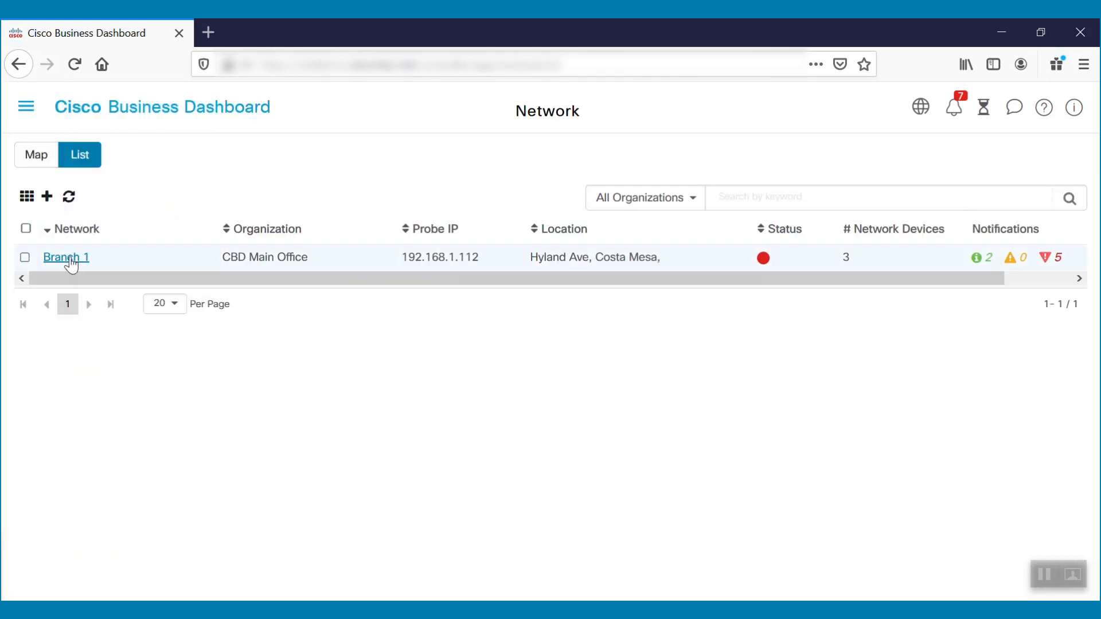
pyautogui.moveTo(266, 263)
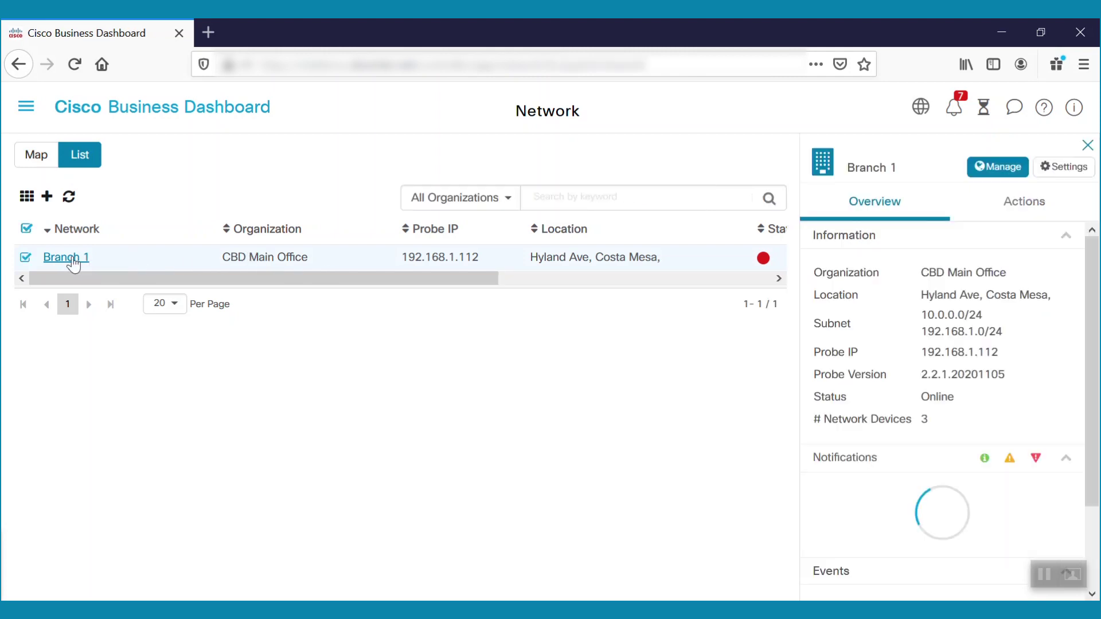
pyautogui.click(67, 257)
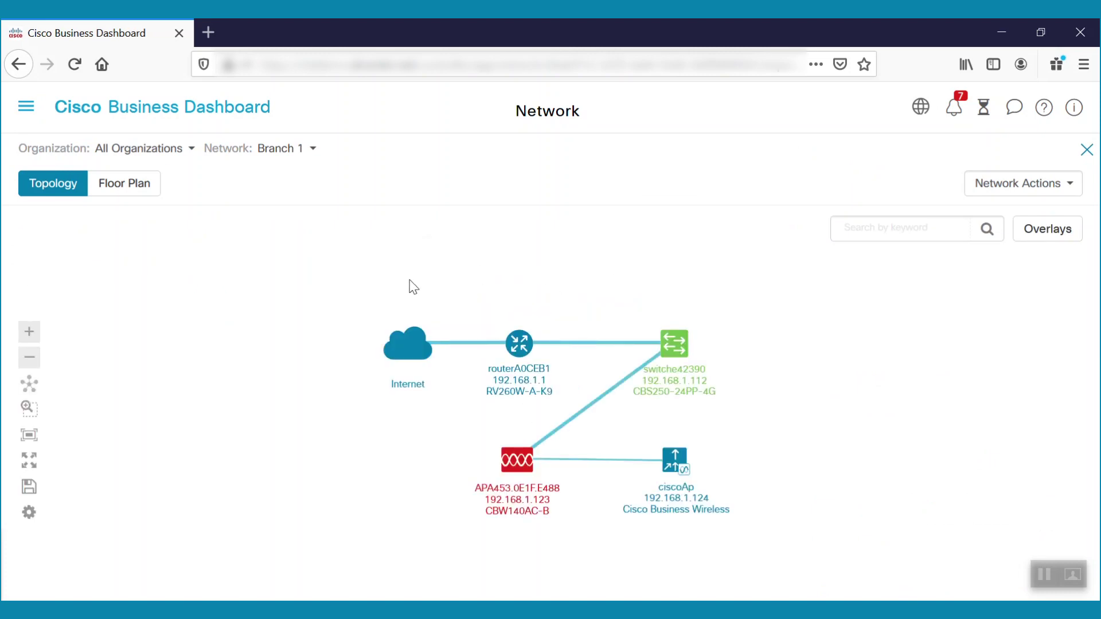
pyautogui.moveTo(668, 399)
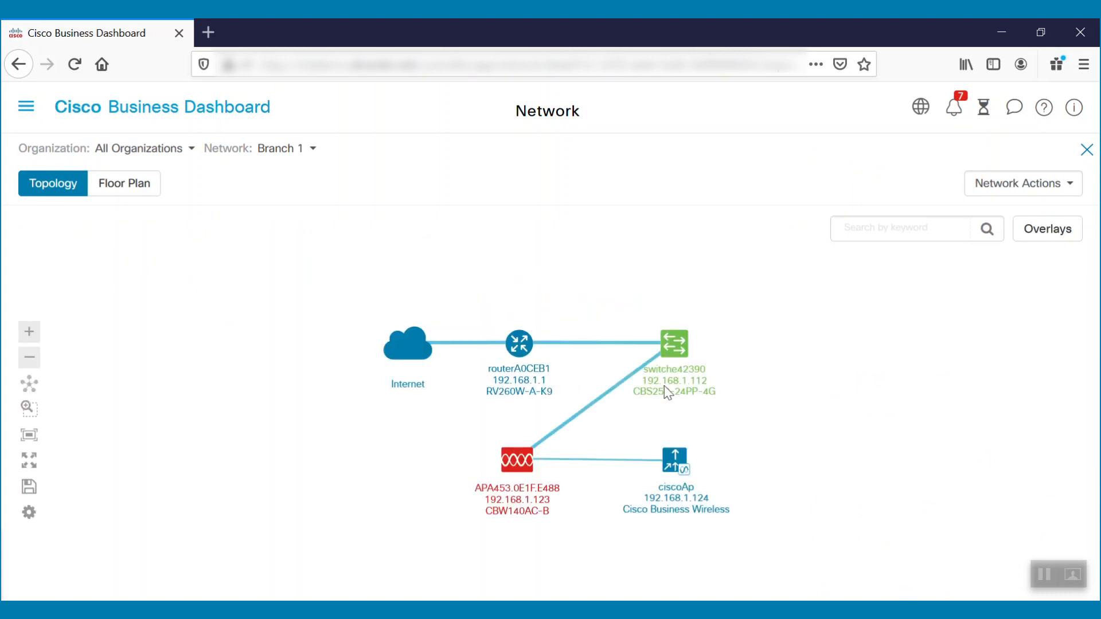
pyautogui.moveTo(604, 261)
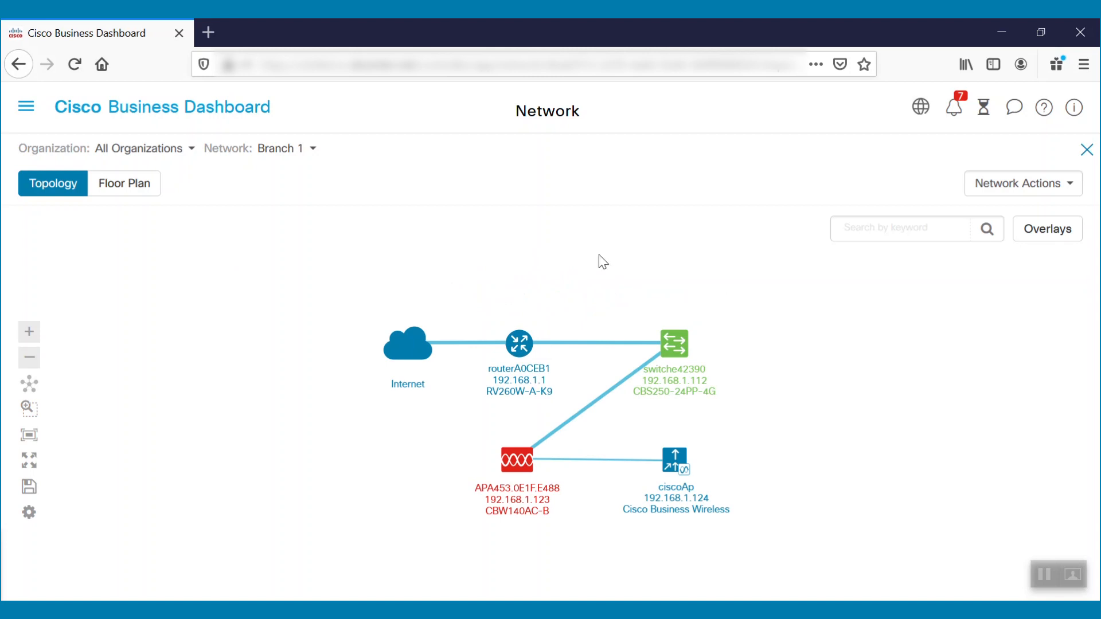
# - Select switche42390 in the topology and launch its own web interface in a new tab
pyautogui.click(675, 343)
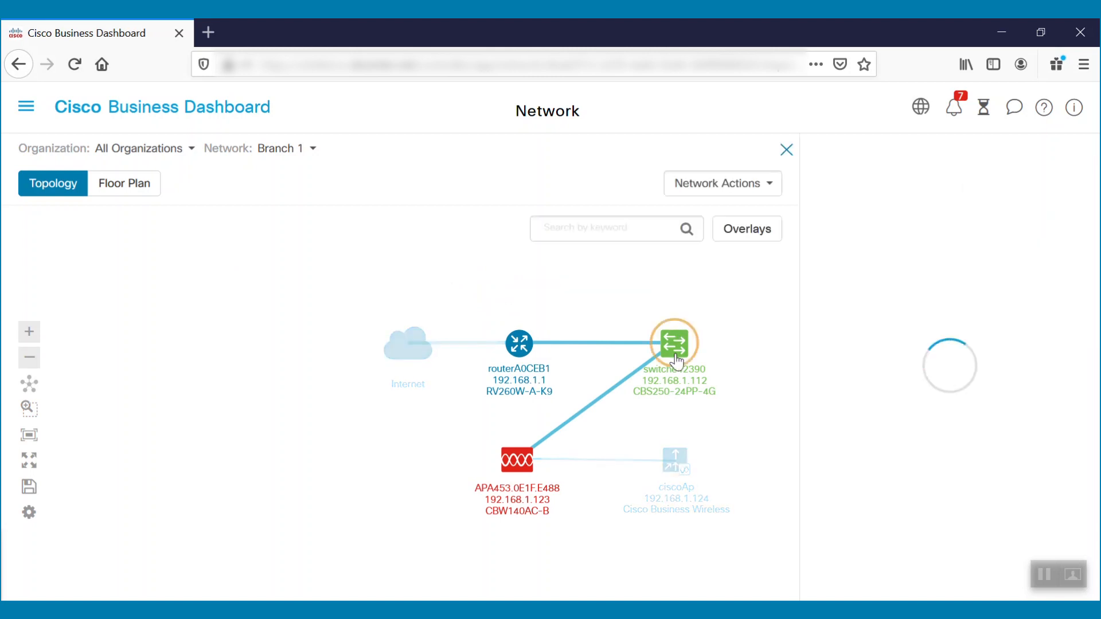
pyautogui.click(675, 343)
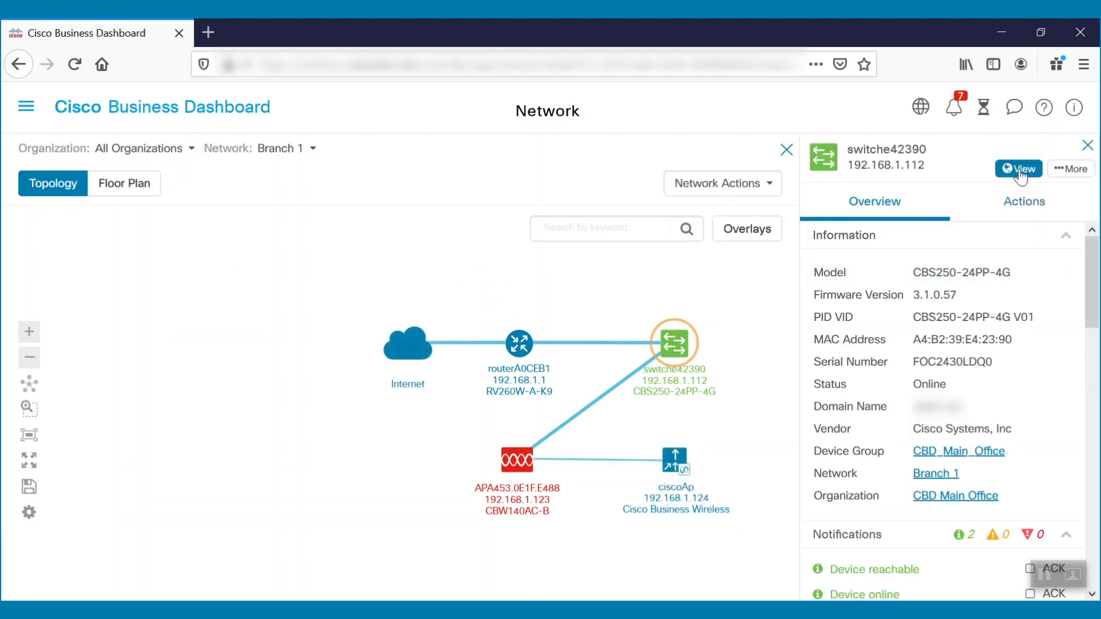
pyautogui.click(1018, 169)
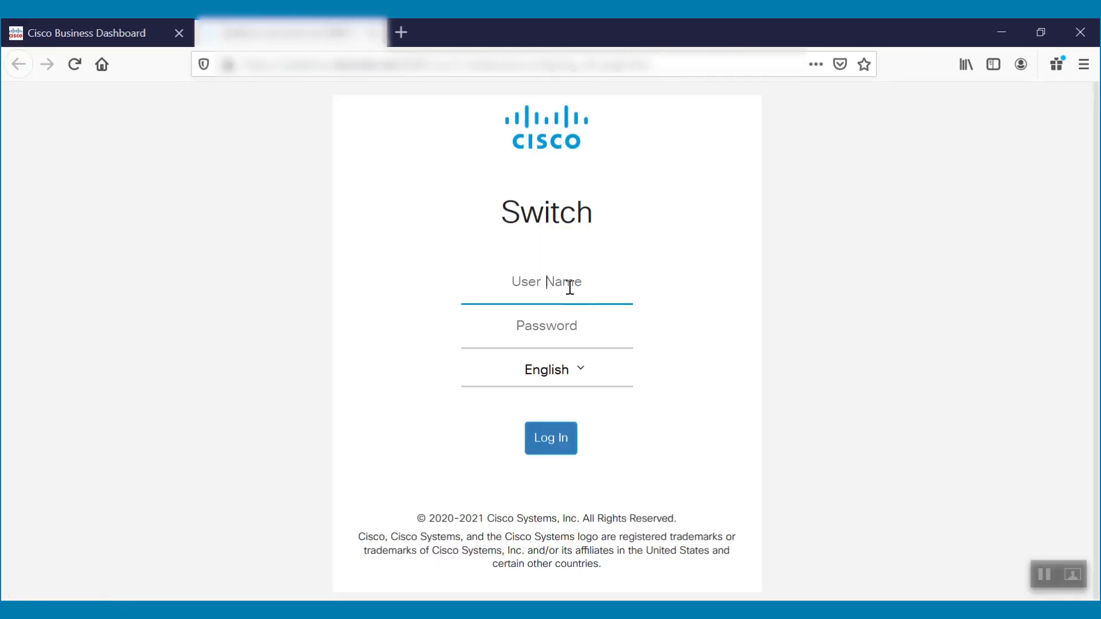
# - Log in to the CBS250 switch and switch the display mode to Advanced
pyautogui.click(551, 438)
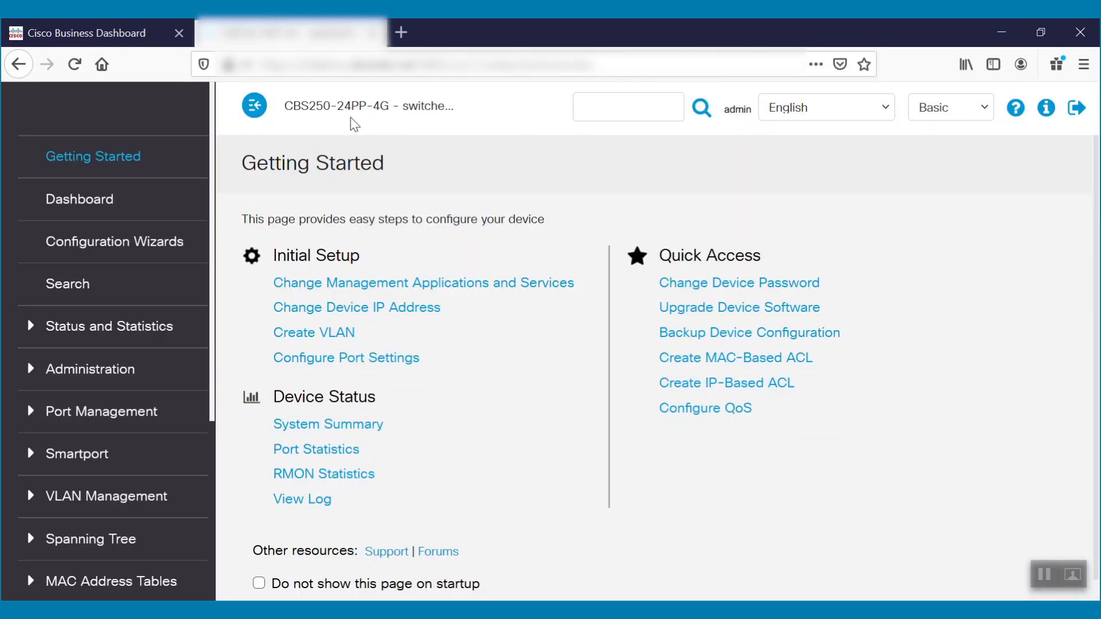
pyautogui.moveTo(502, 133)
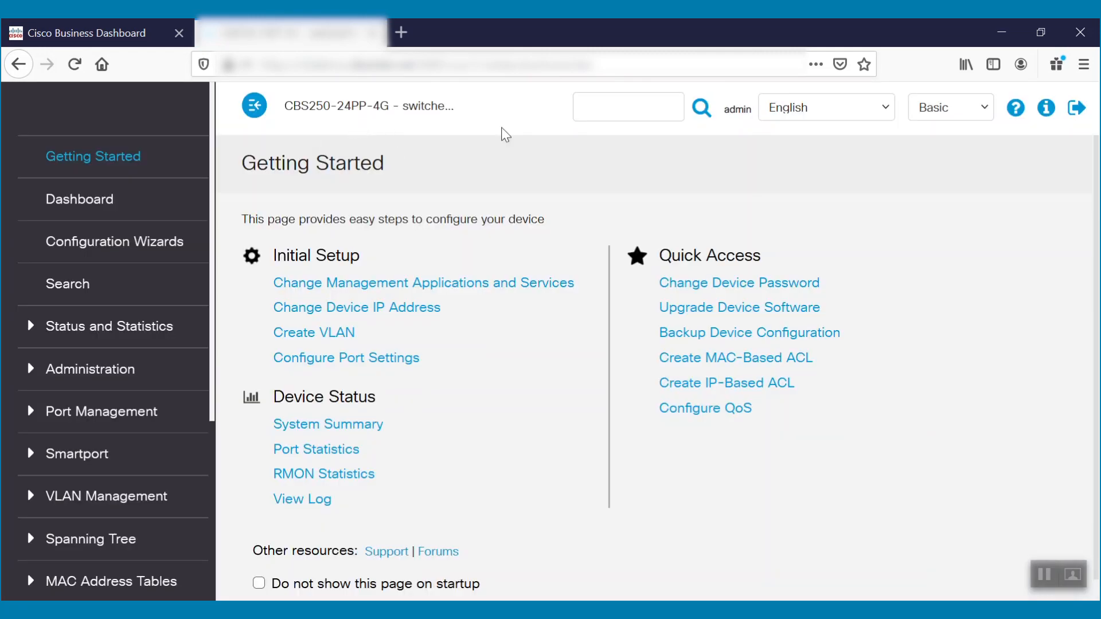
pyautogui.moveTo(981, 117)
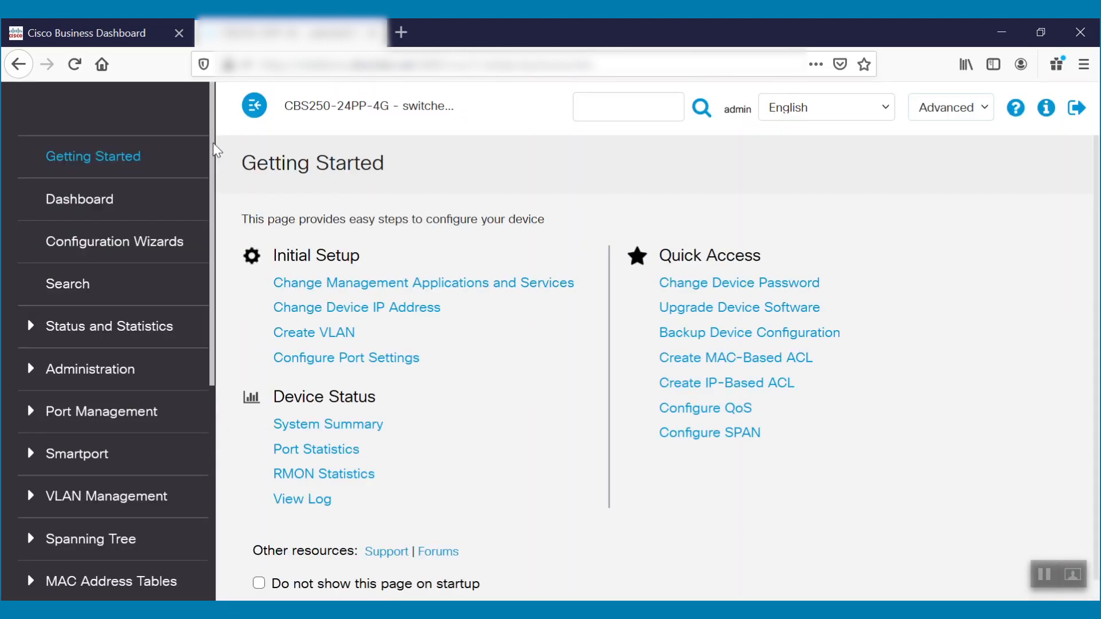
pyautogui.scroll(-3)
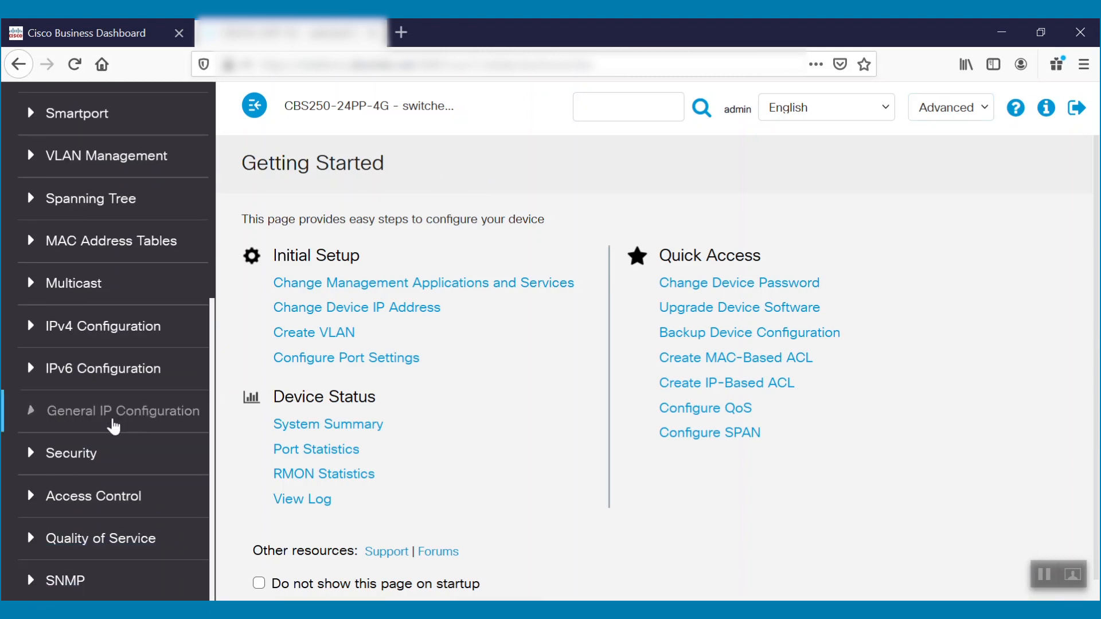
# - Navigate to General IP Configuration > DNS > DNS Settings showing the DHCP-learned server 192.168.1.1
pyautogui.click(122, 411)
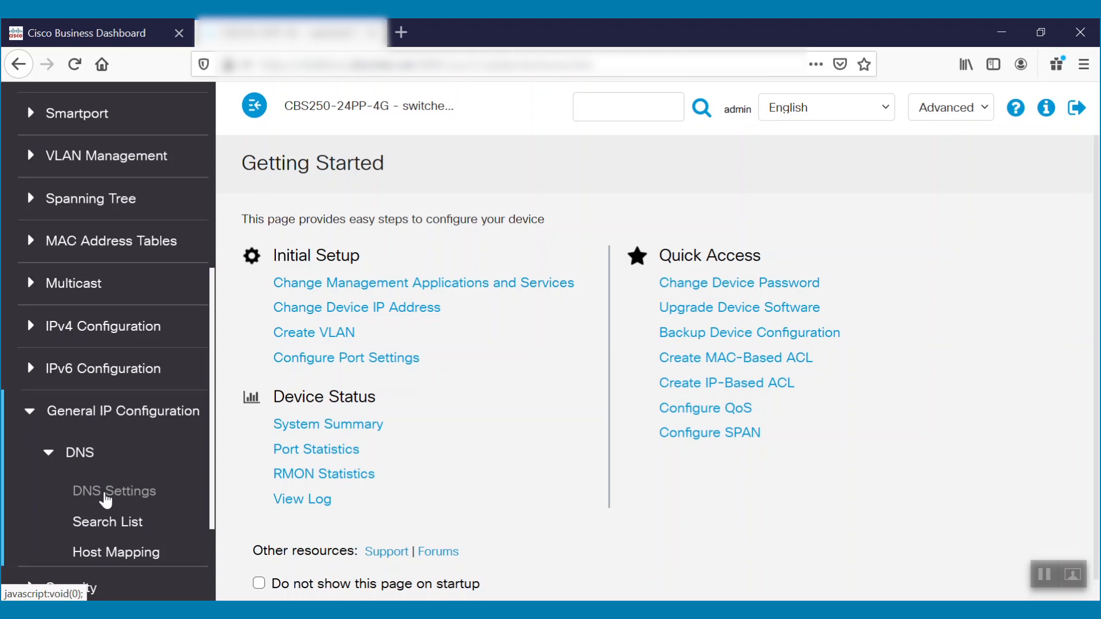
pyautogui.click(114, 491)
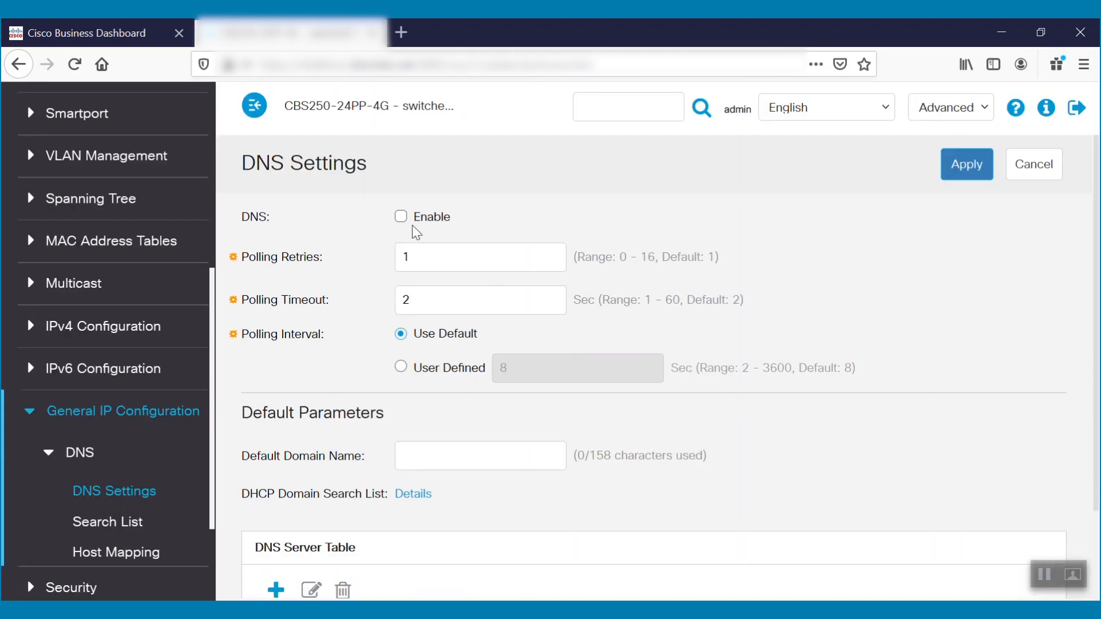
pyautogui.moveTo(413, 231)
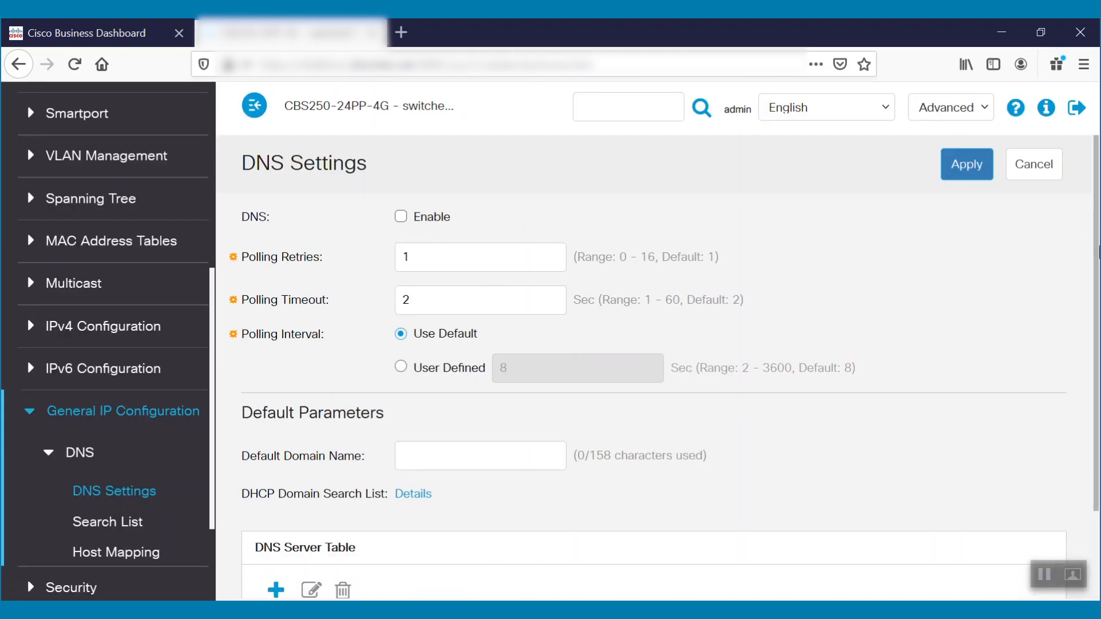
pyautogui.scroll(-3)
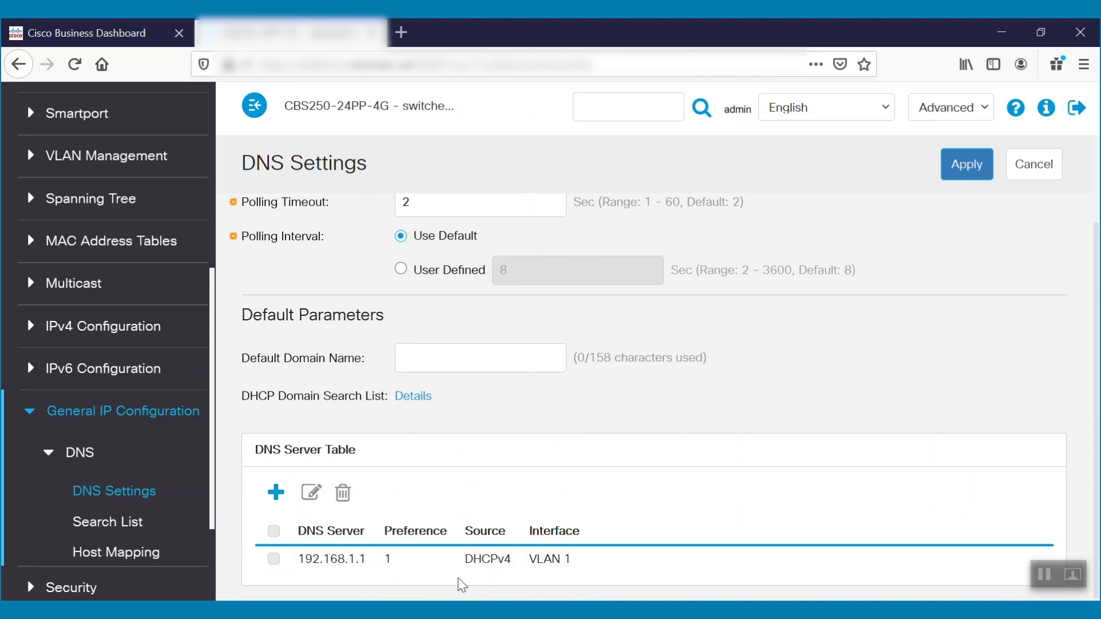
pyautogui.moveTo(640, 559)
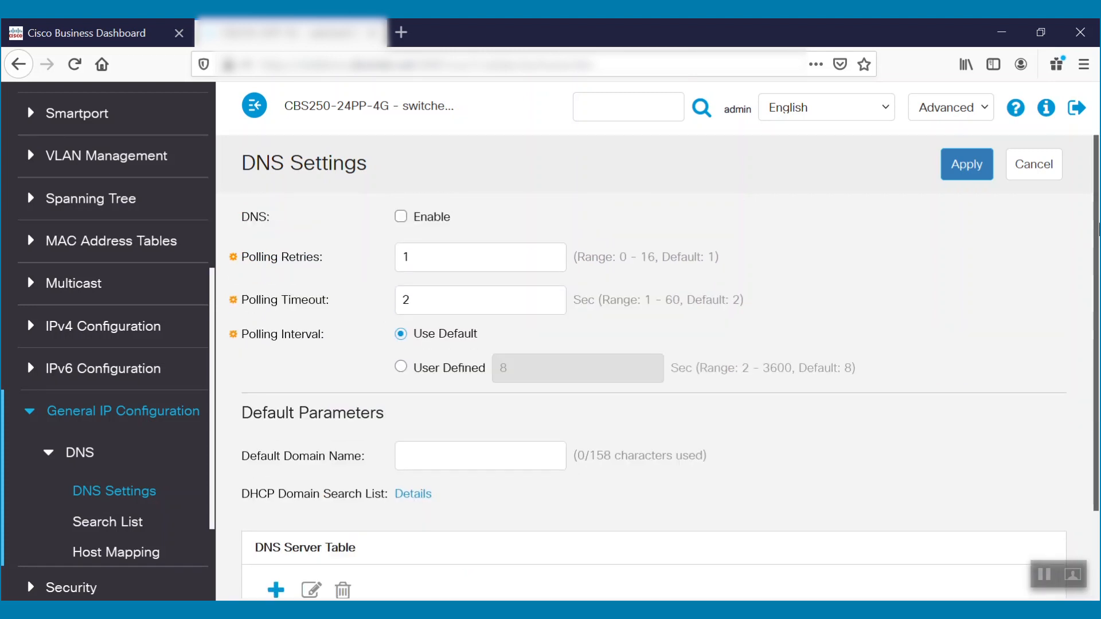
pyautogui.moveTo(652, 208)
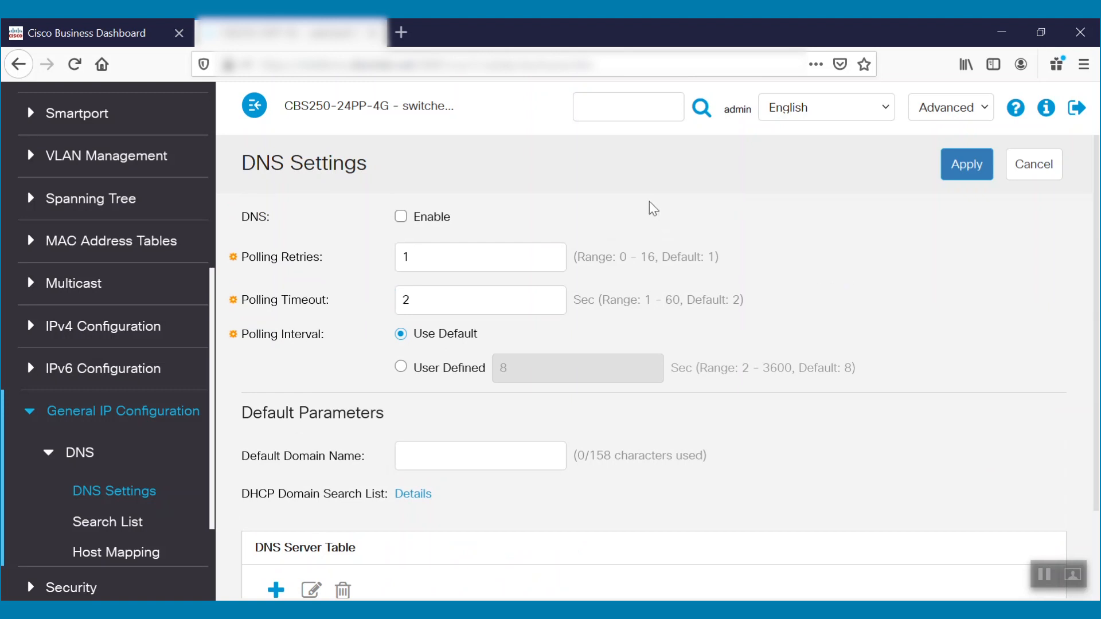
pyautogui.moveTo(608, 214)
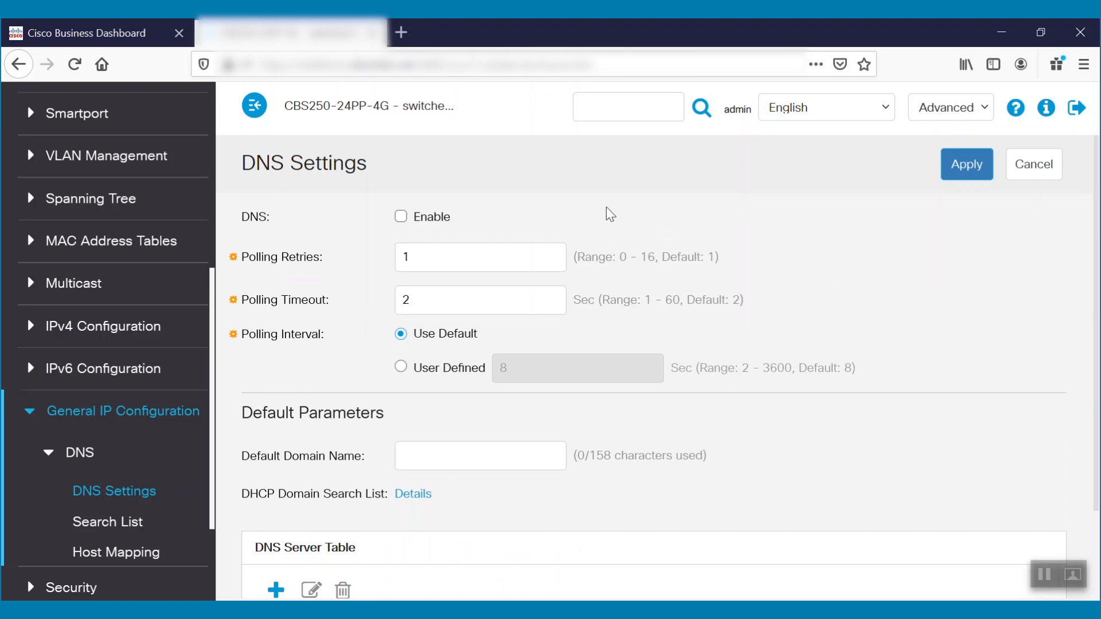
pyautogui.moveTo(404, 188)
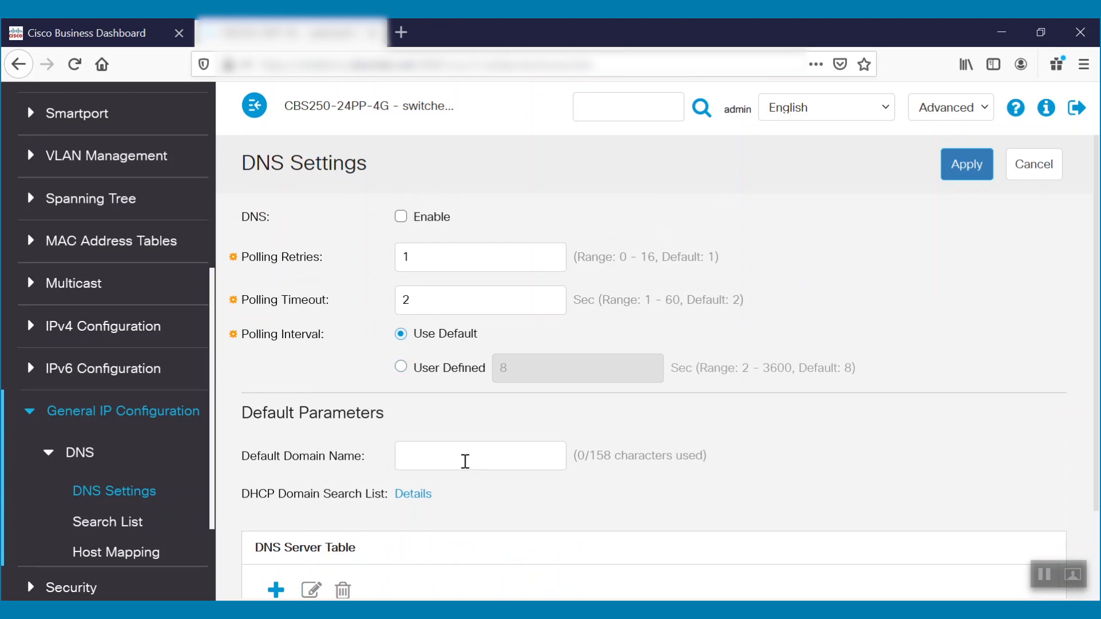
# - Enable DNS on the switch and apply the setting
pyautogui.click(402, 216)
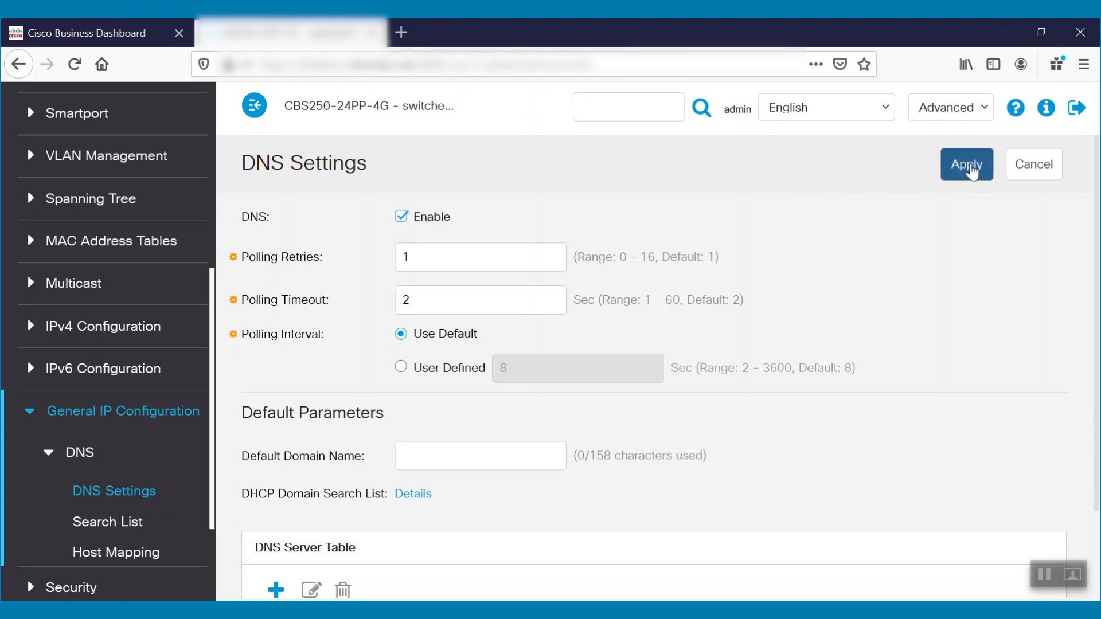
pyautogui.click(967, 166)
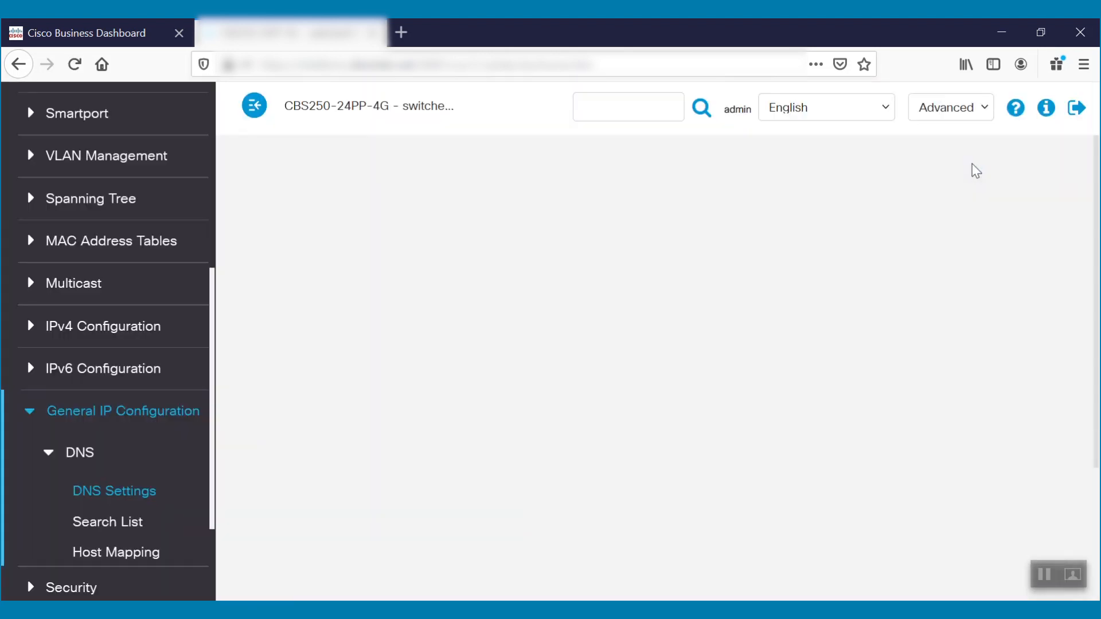
pyautogui.click(115, 491)
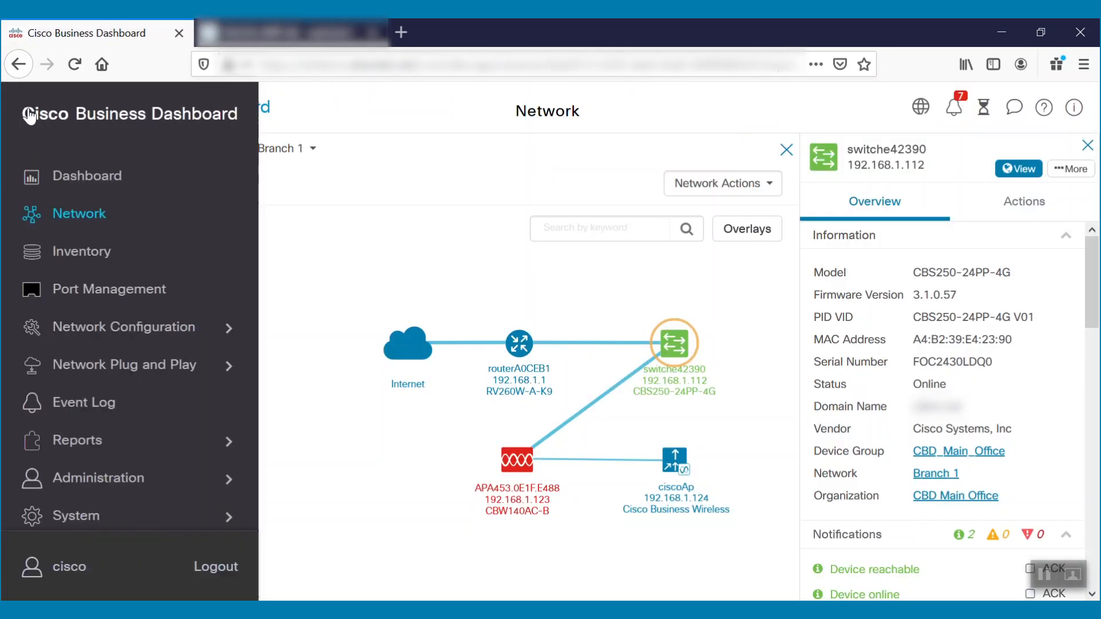
pyautogui.moveTo(101, 339)
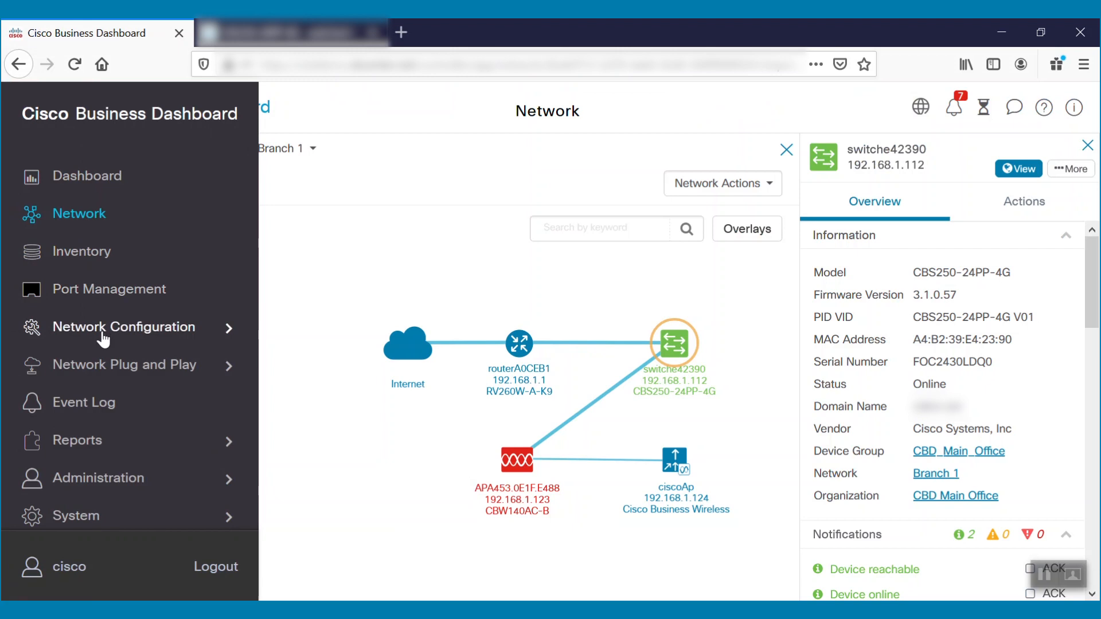
# - Go to Network Configuration > DNS Resolvers, currently listing no profiles
pyautogui.click(124, 327)
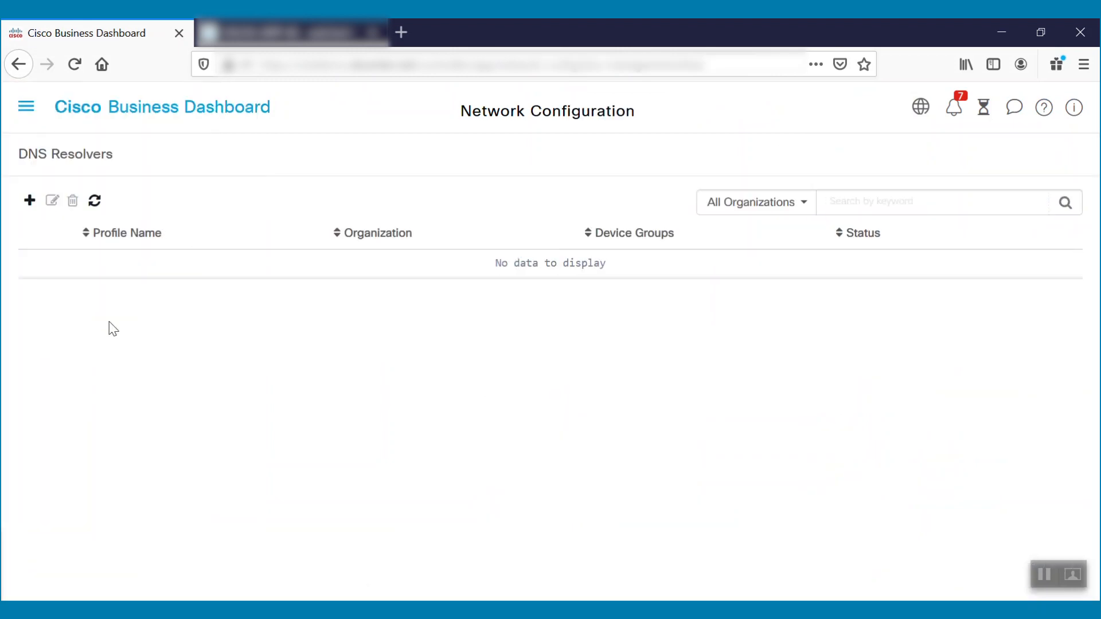
pyautogui.moveTo(29, 201)
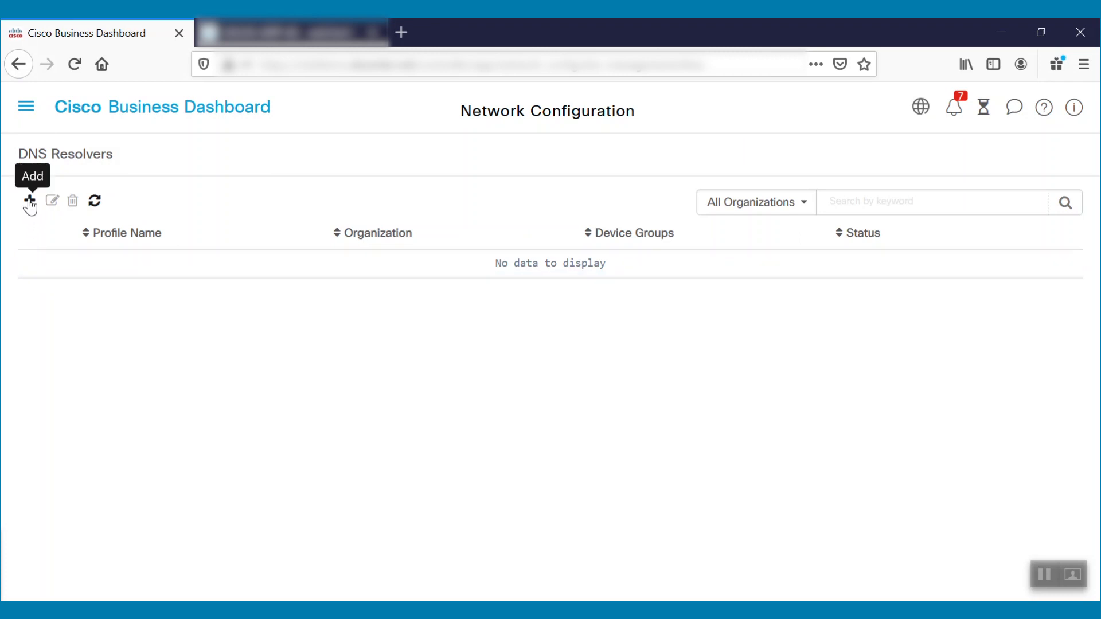
# - Add a new resolver profile named CBDMain under the CBD Main Office organization
pyautogui.click(28, 200)
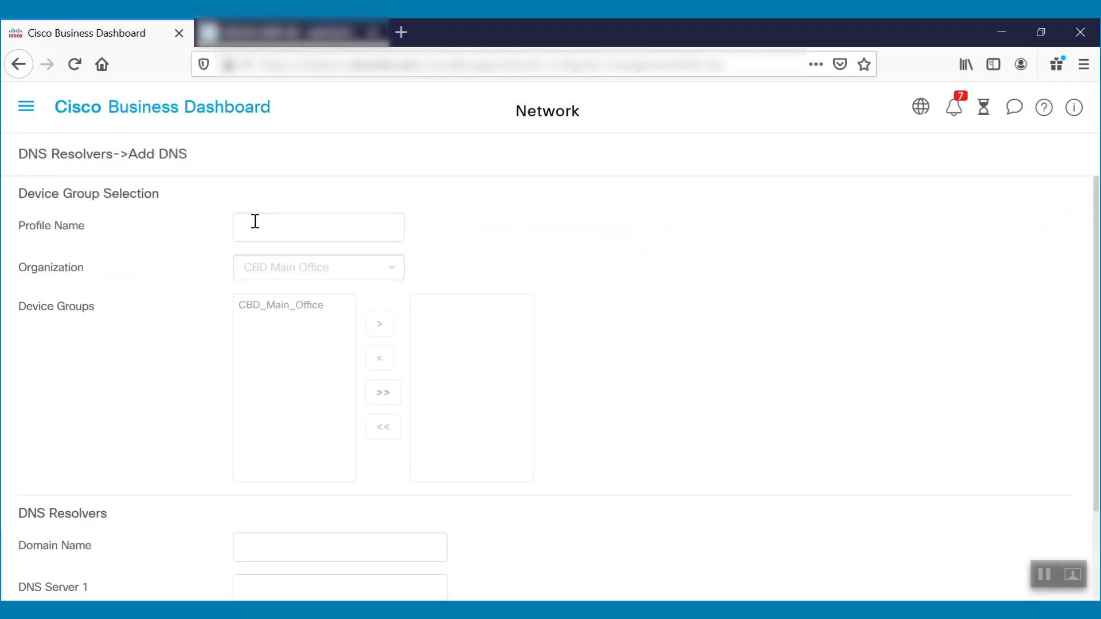
pyautogui.write('CBDMain')
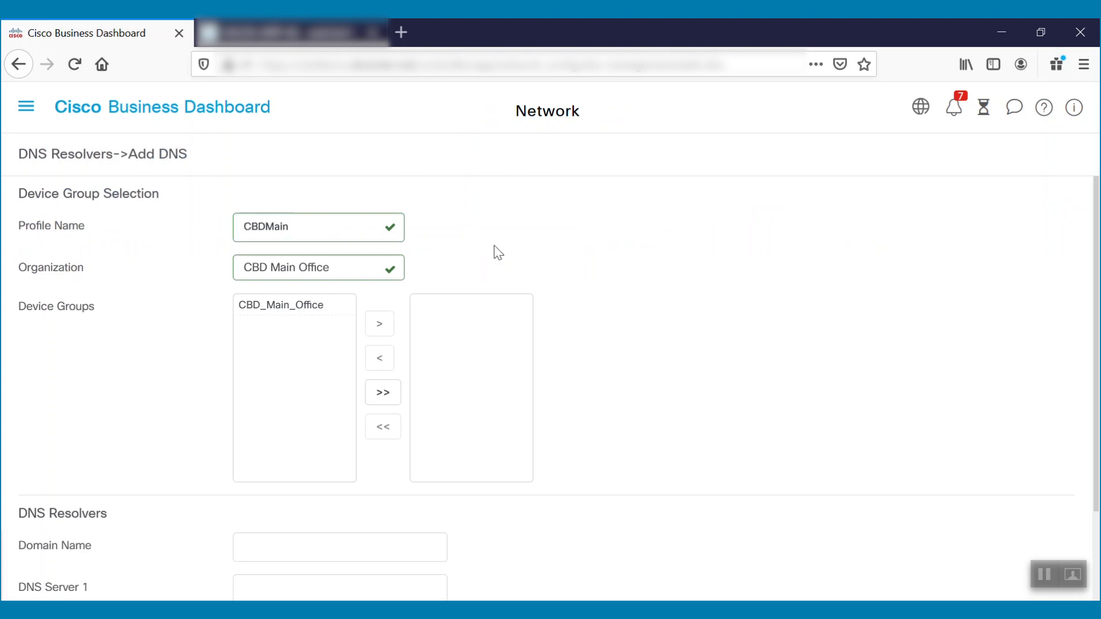
pyautogui.click(319, 267)
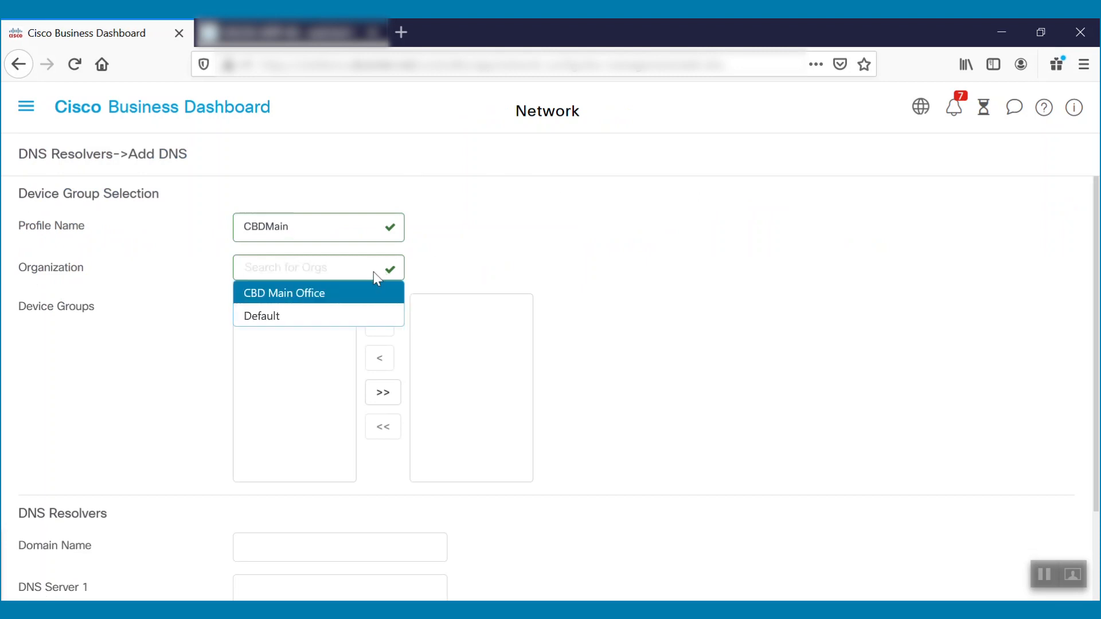
pyautogui.click(284, 294)
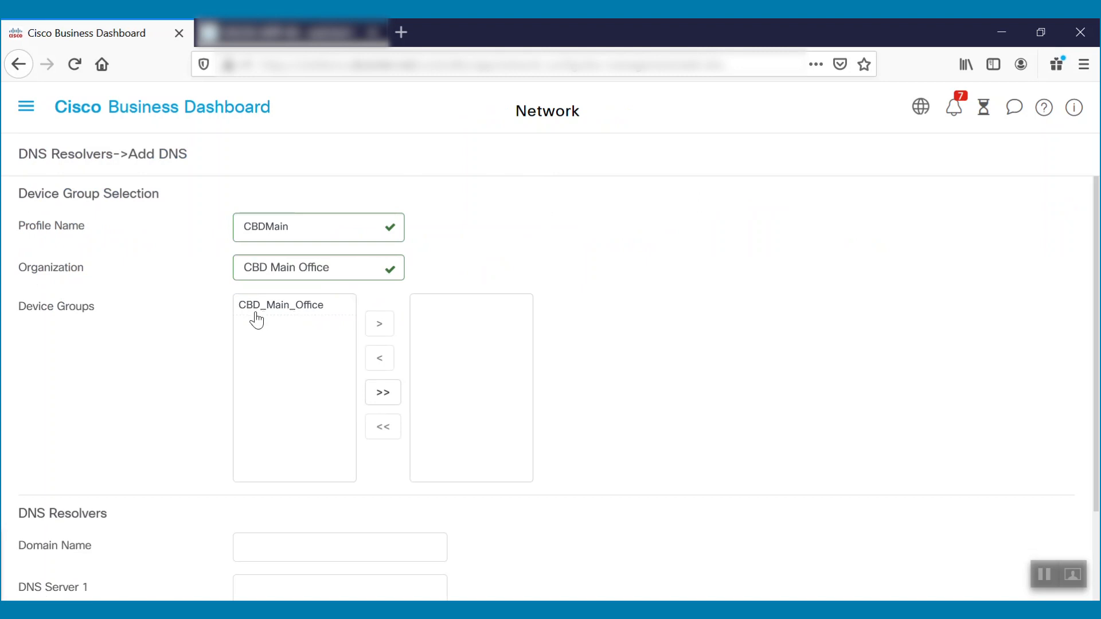
# - Assign the CBD_Main_Office device group to the profile
pyautogui.click(281, 305)
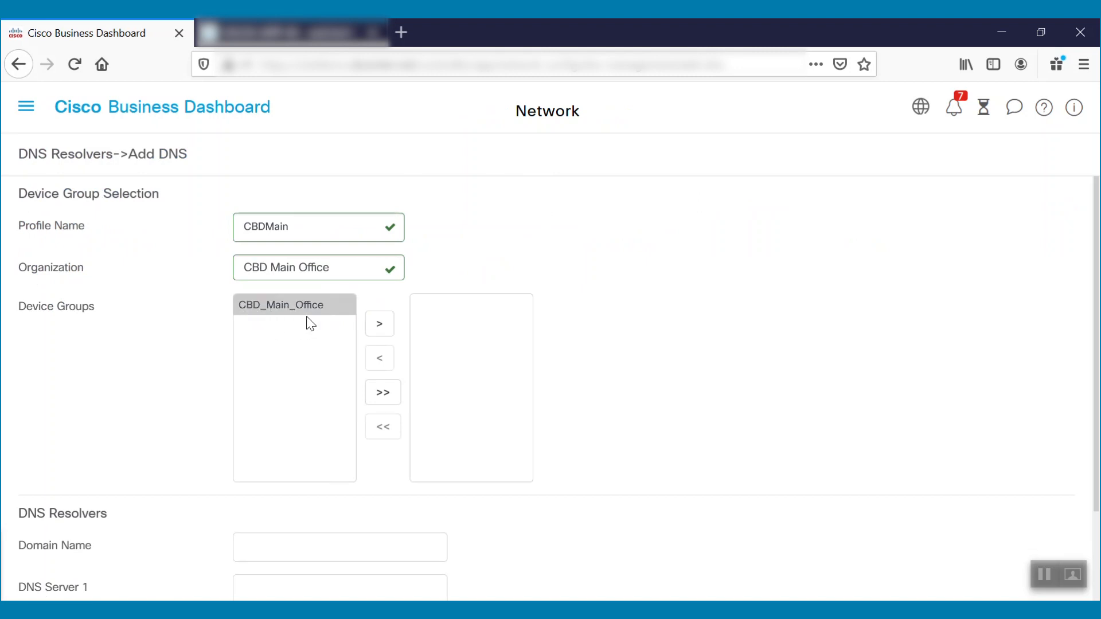
pyautogui.click(379, 324)
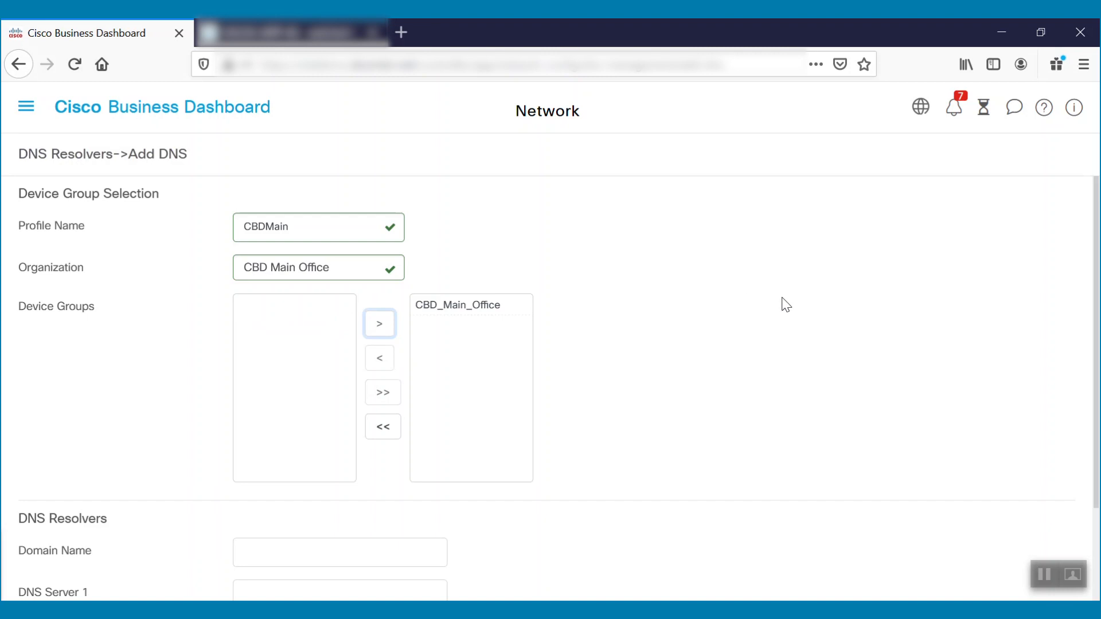
# - Enter the profile's domain name and begin filling in the first DNS server address
pyautogui.scroll(-3)
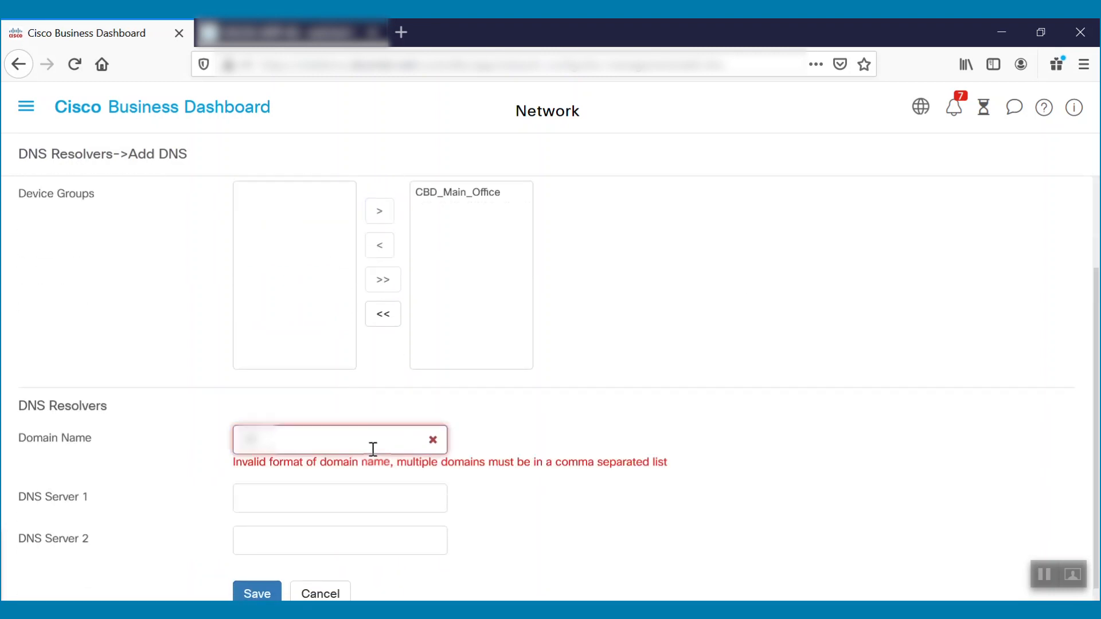
pyautogui.write('net')
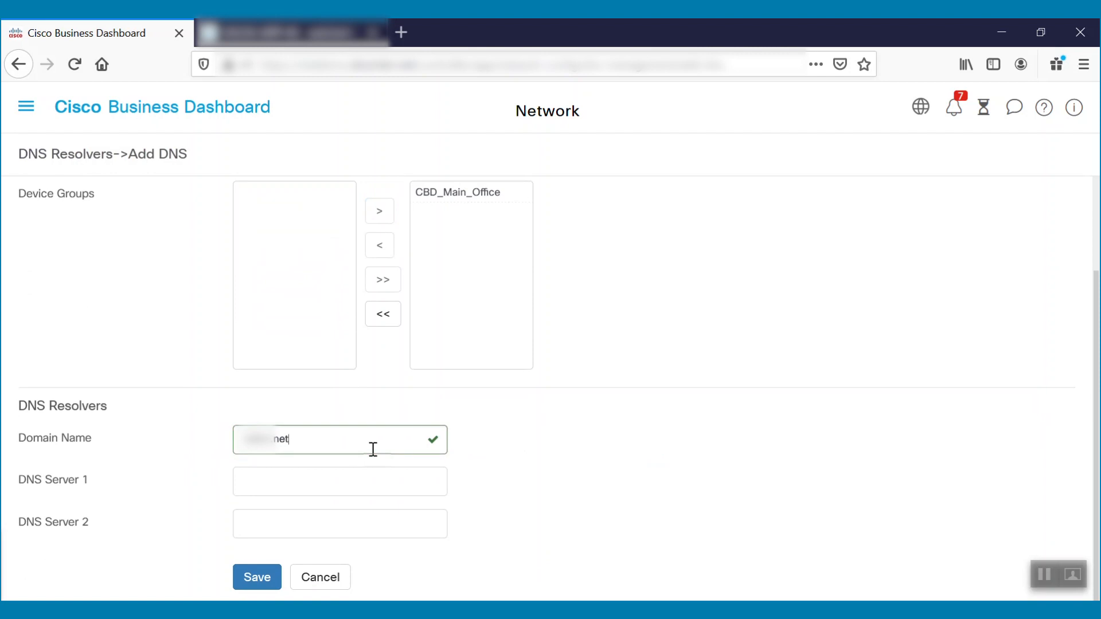
pyautogui.click(339, 482)
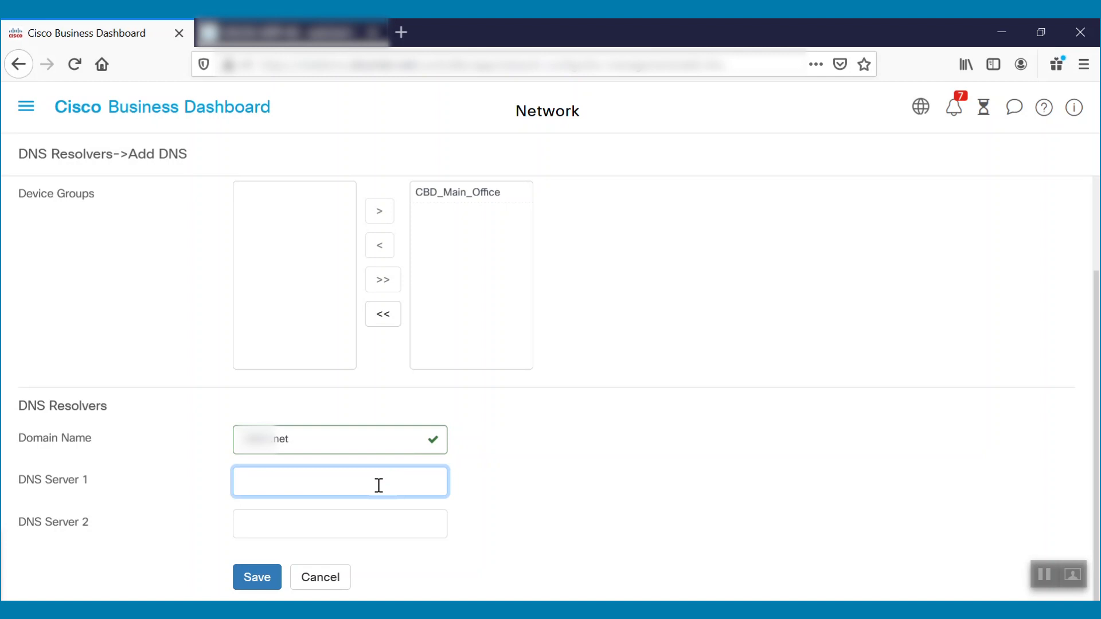
pyautogui.write('208.67.220.220')
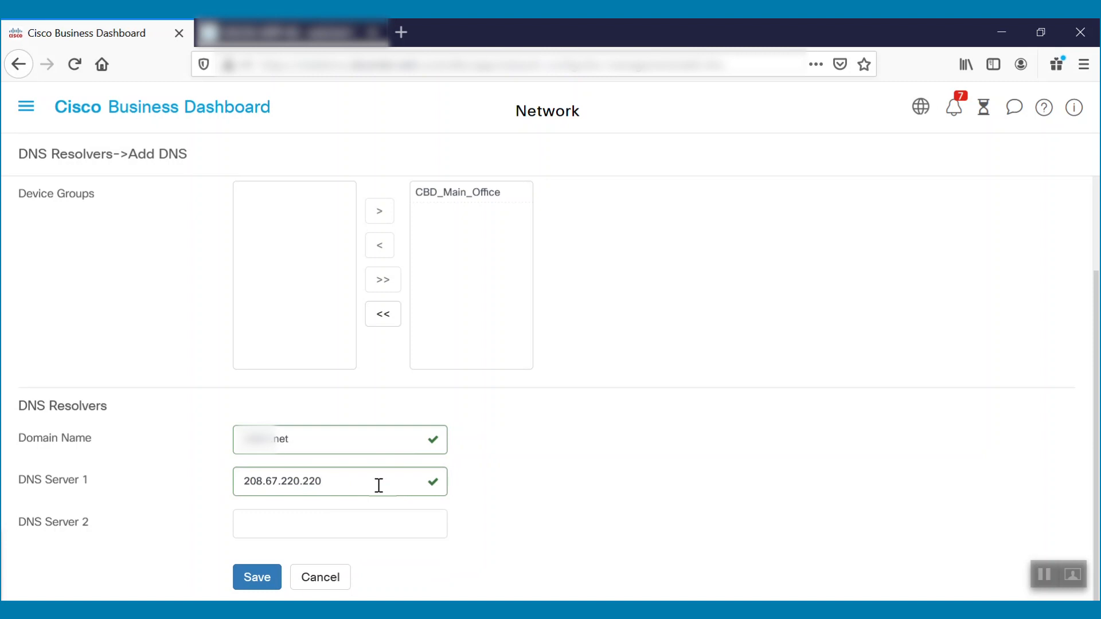
pyautogui.write('192.168.1.10')
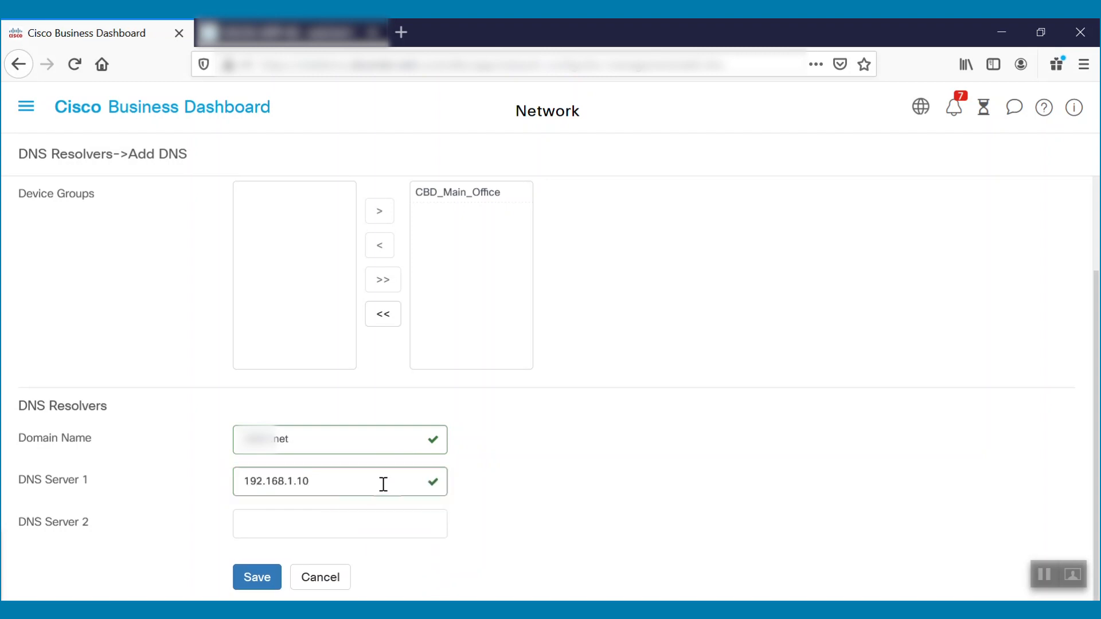
pyautogui.moveTo(596, 475)
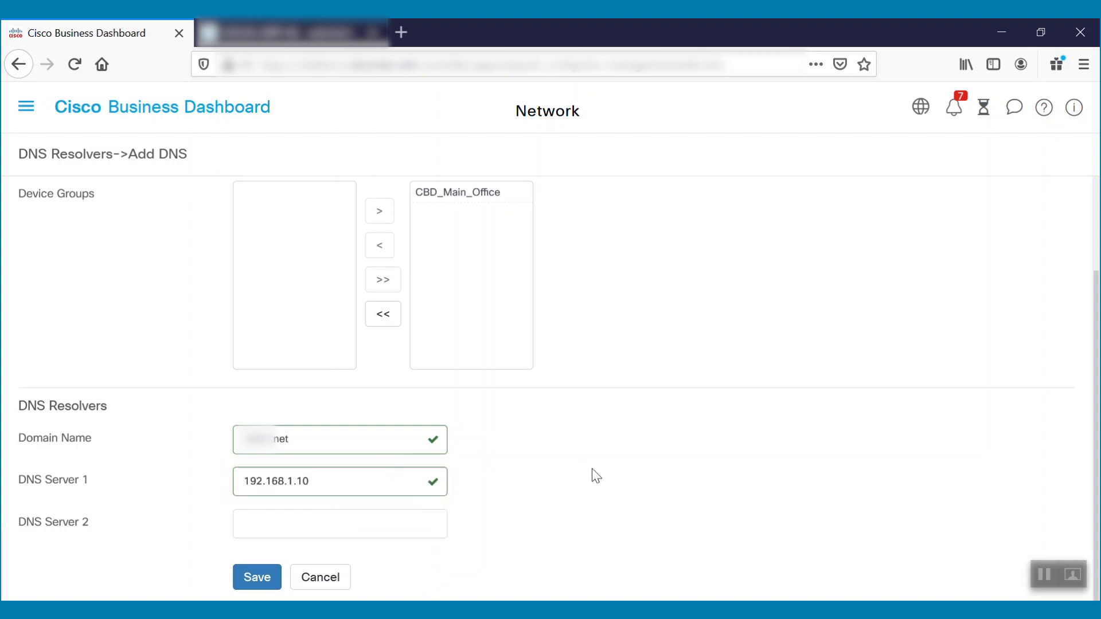
# - Set DNS Server 1 to 192.168.1.10 and save the CBDMain profile
pyautogui.write('208.67.220.220')
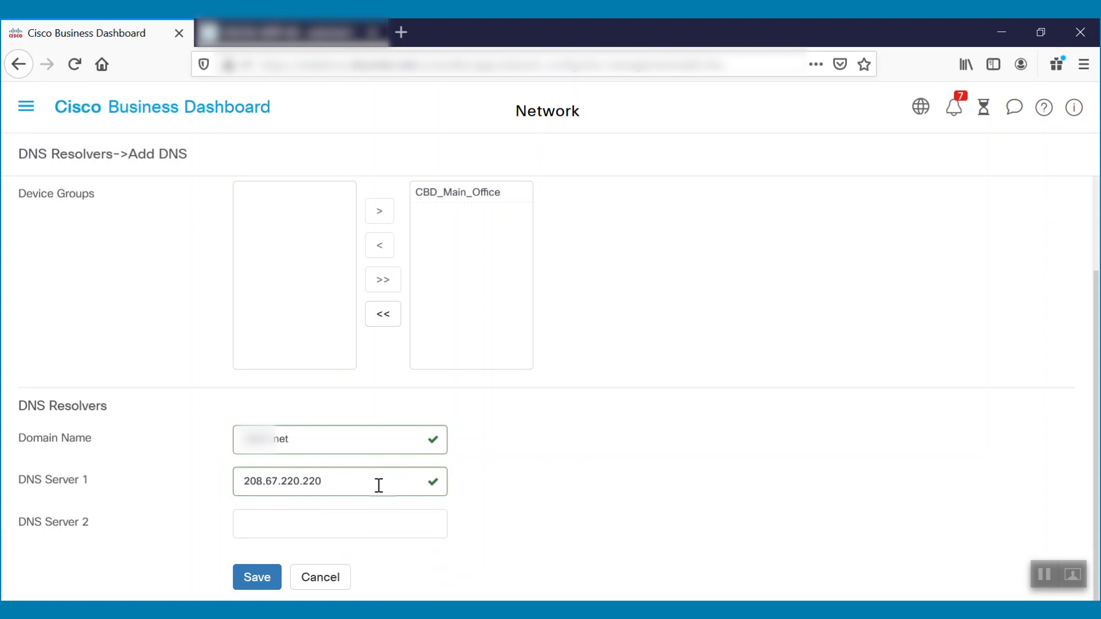
pyautogui.write('192.168.1.10')
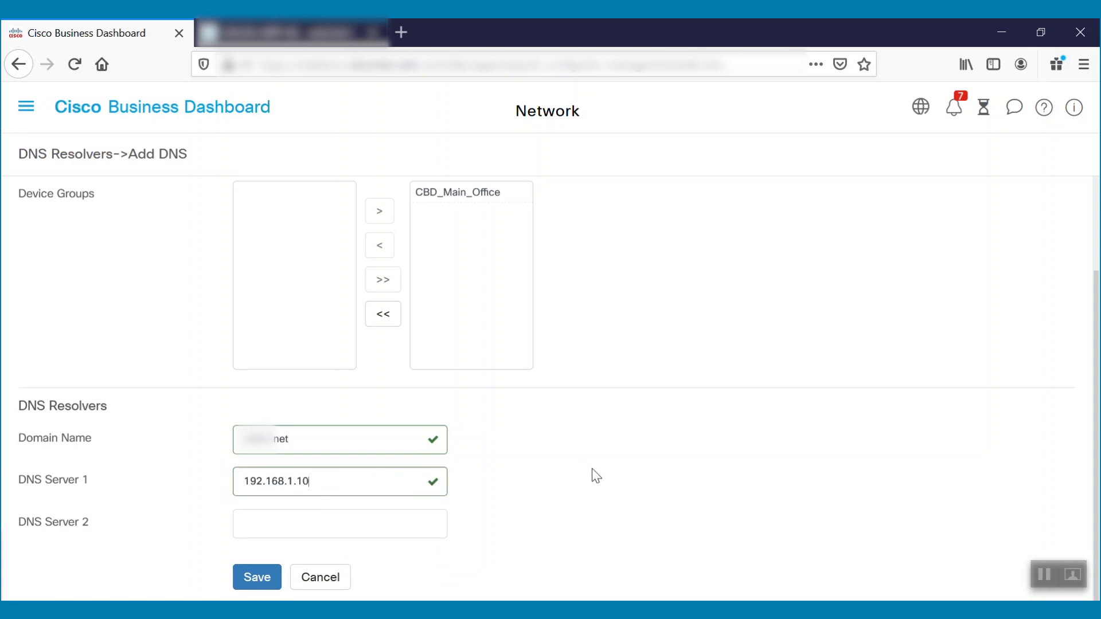
pyautogui.moveTo(172, 555)
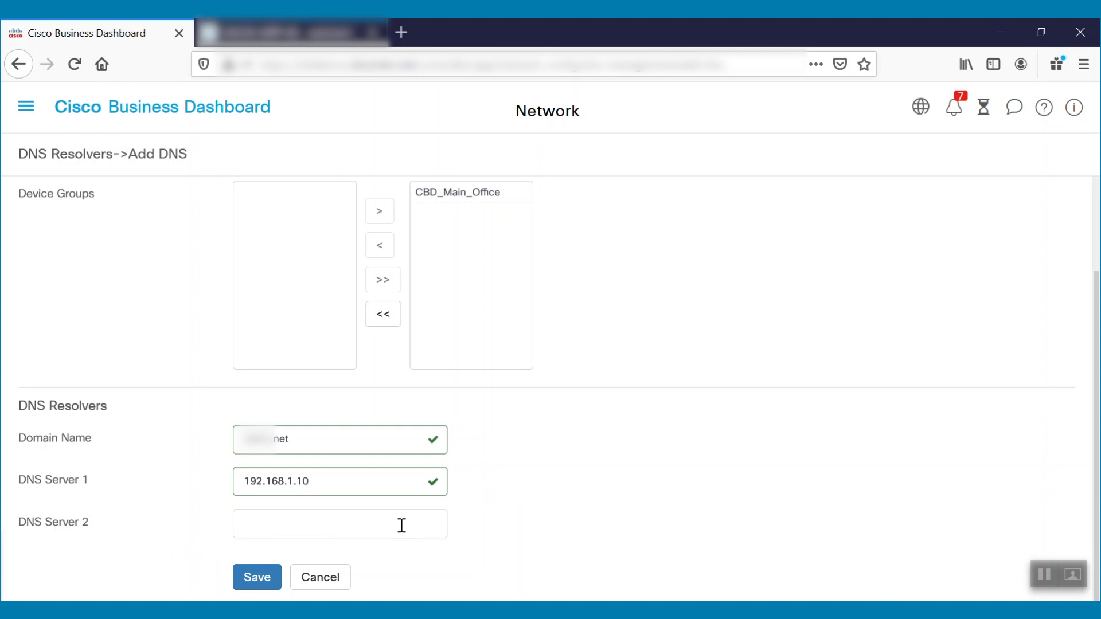
pyautogui.moveTo(581, 483)
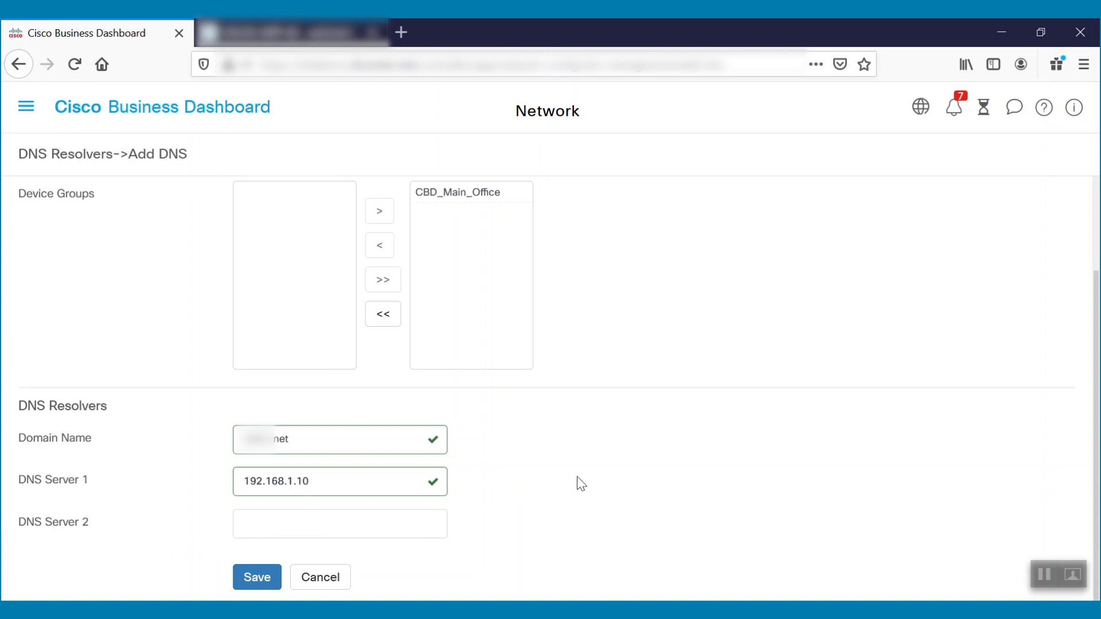
pyautogui.moveTo(523, 466)
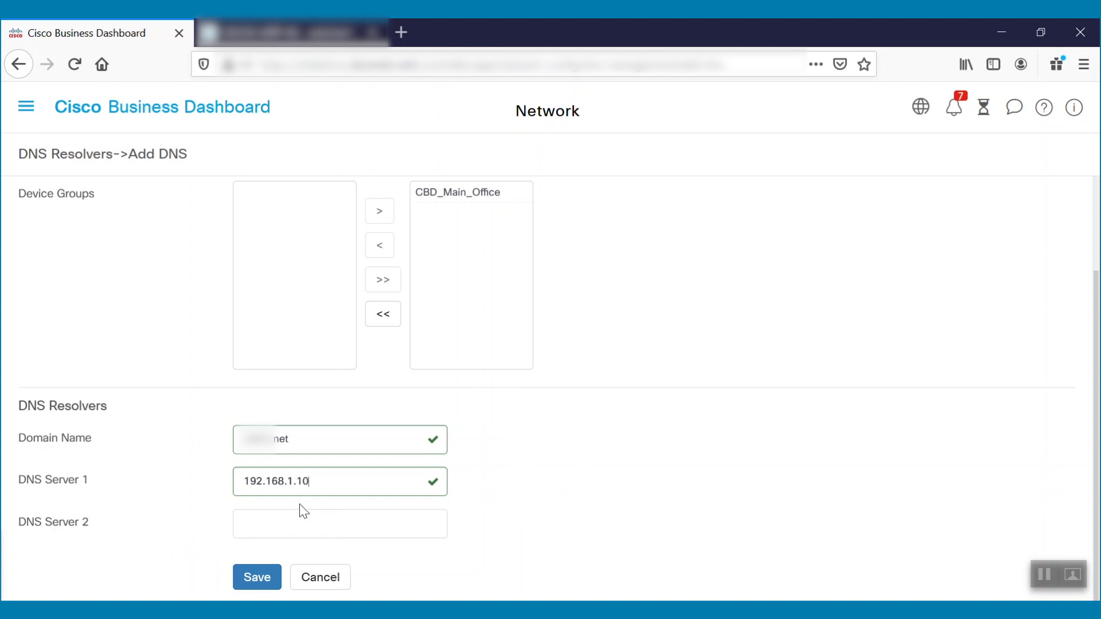
pyautogui.click(257, 577)
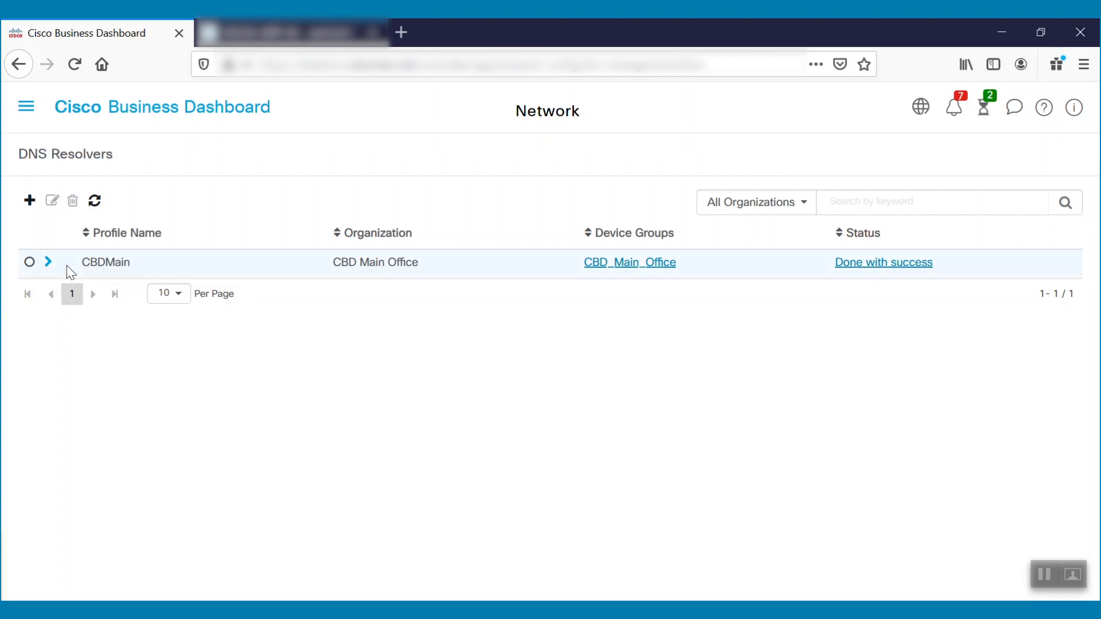
pyautogui.moveTo(204, 265)
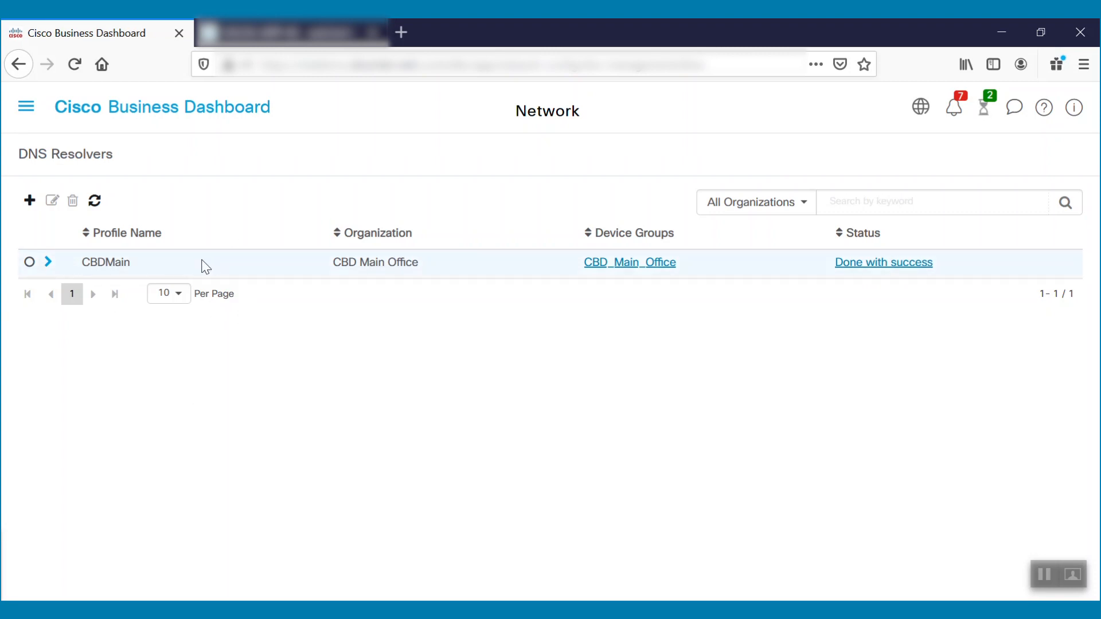
pyautogui.moveTo(293, 204)
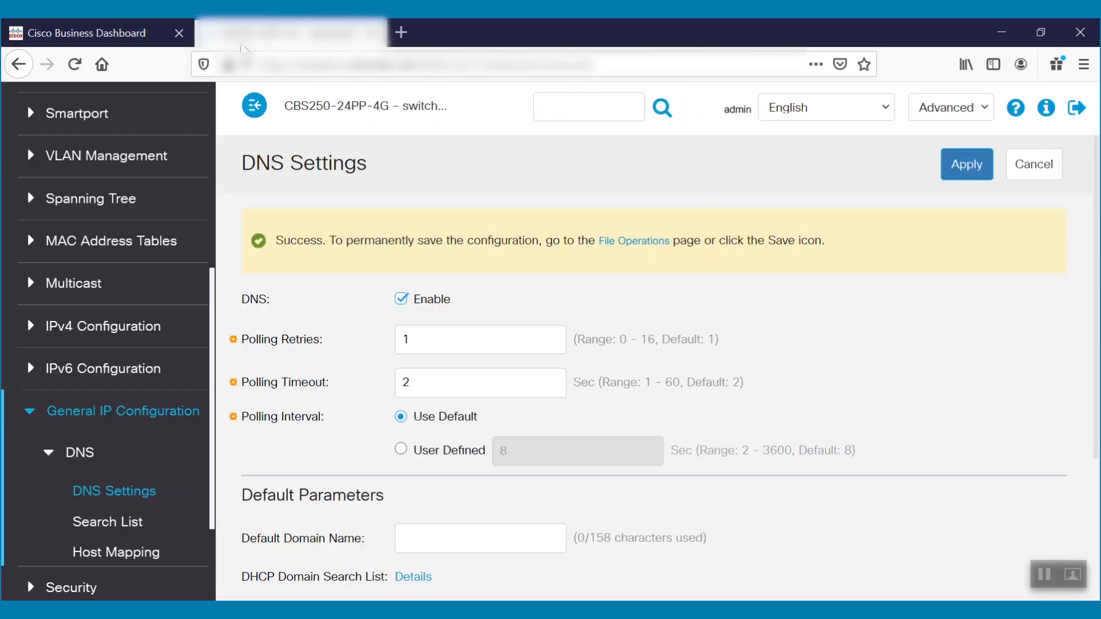
pyautogui.moveTo(323, 125)
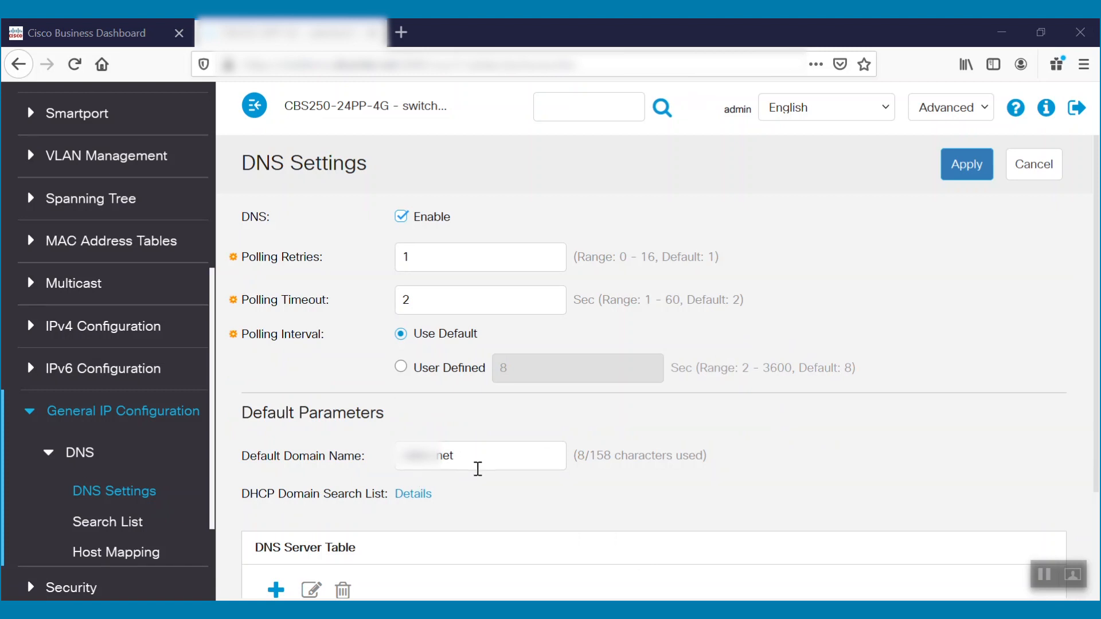
# - Scroll the switch's DNS Settings to the DNS Server Table with the static 192.168.1.10 entry
pyautogui.scroll(-3)
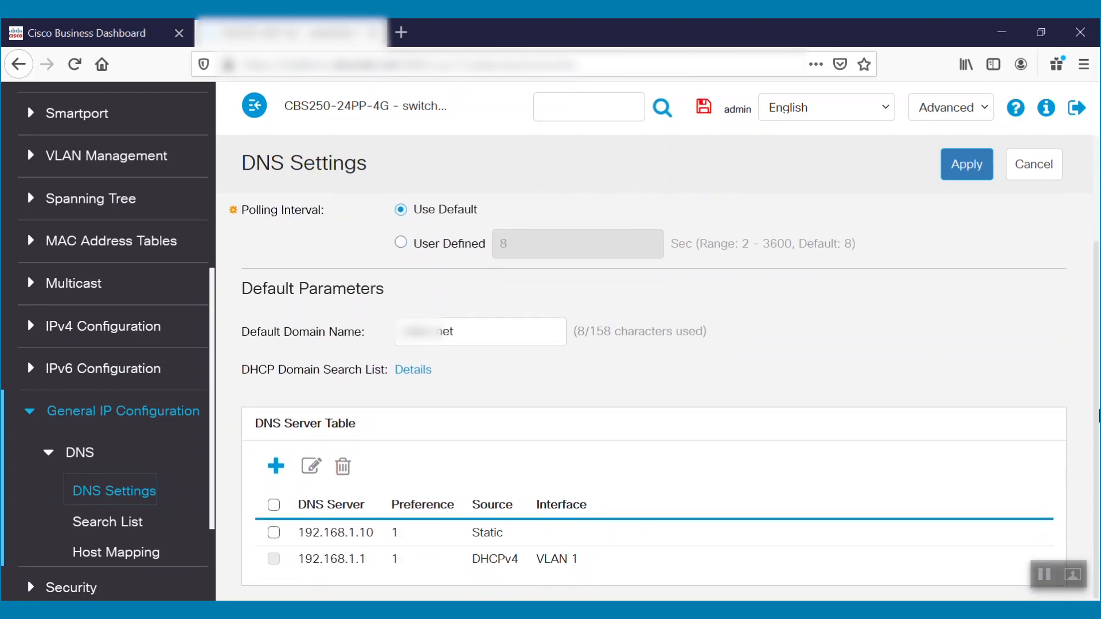